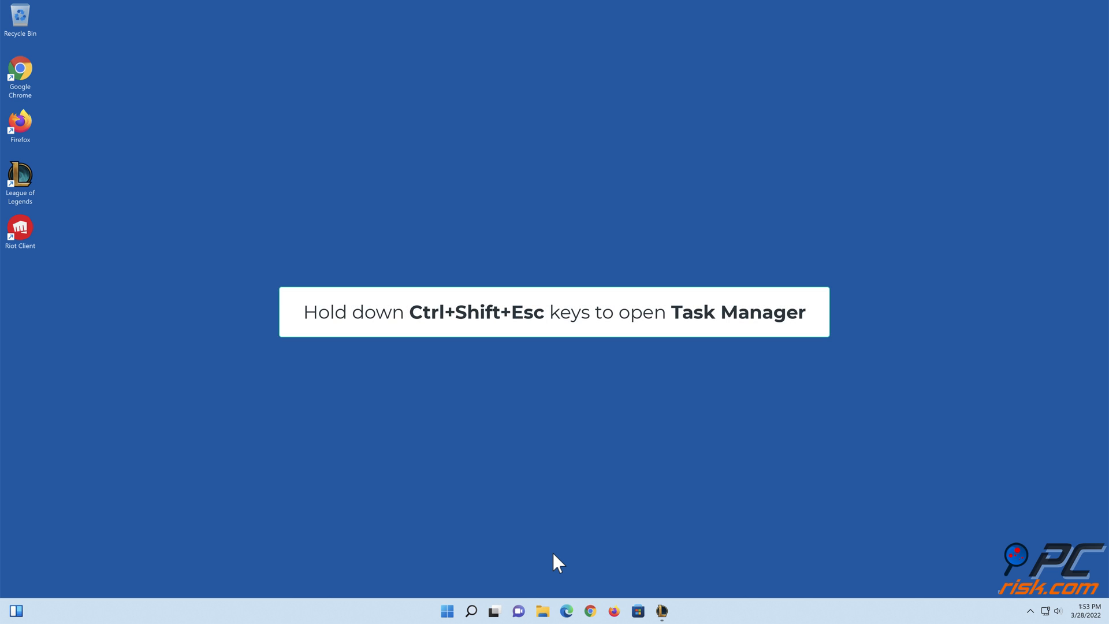
Step: Bring up Task Manager with the Ctrl+Shift+Esc shortcut
key(Ctrl+Shift+Esc)
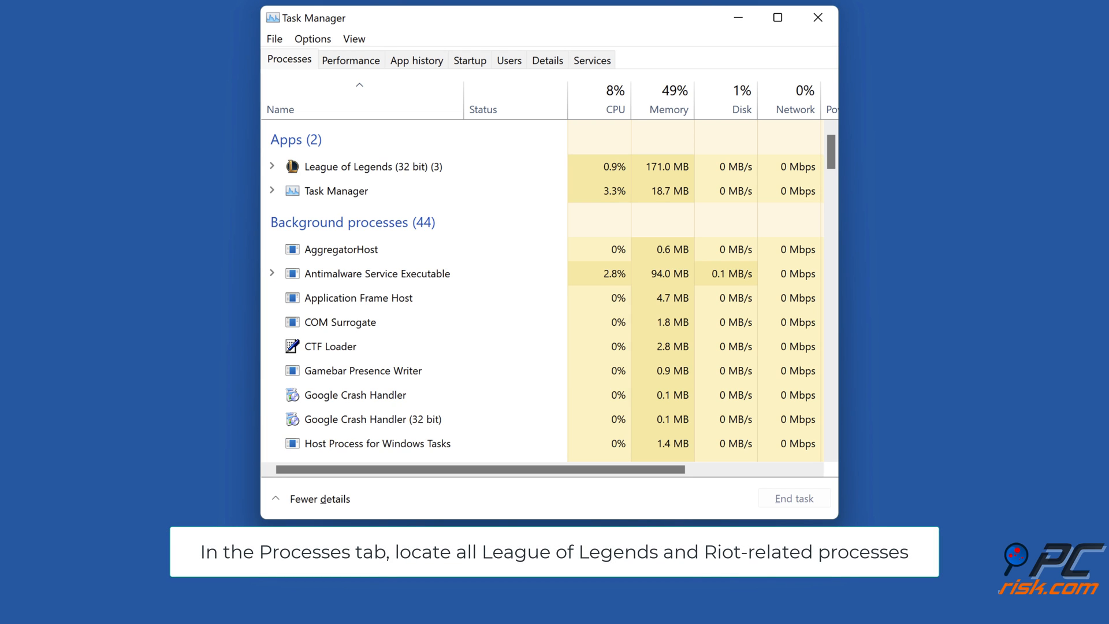
Step: End the Riot Client and League of Legends processes, then close Task Manager
scroll(down, 3)
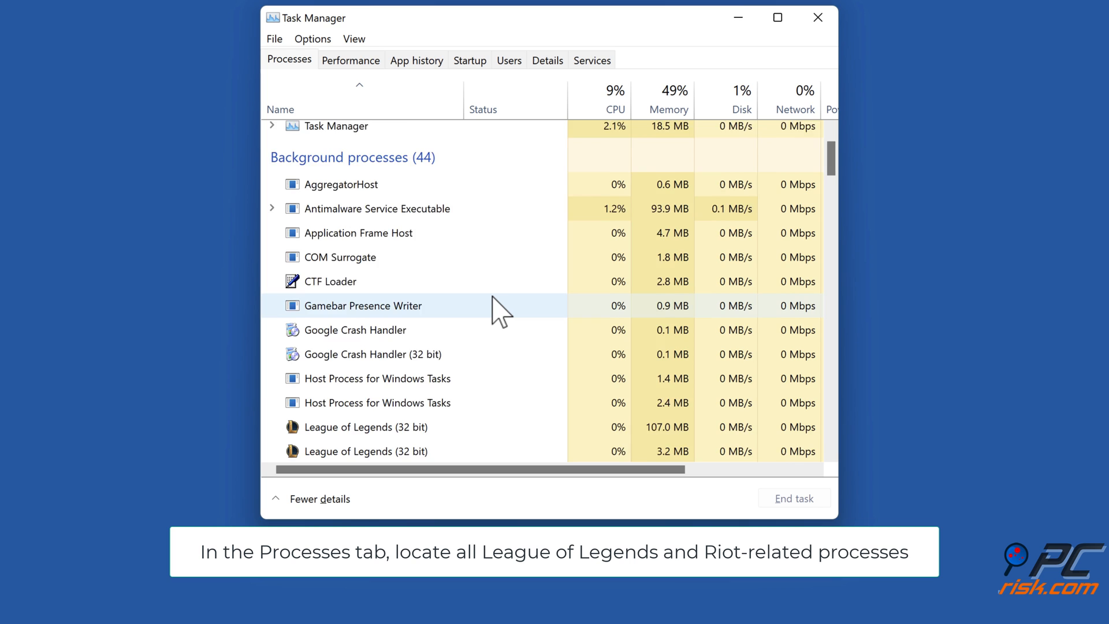
scroll(down, 3)
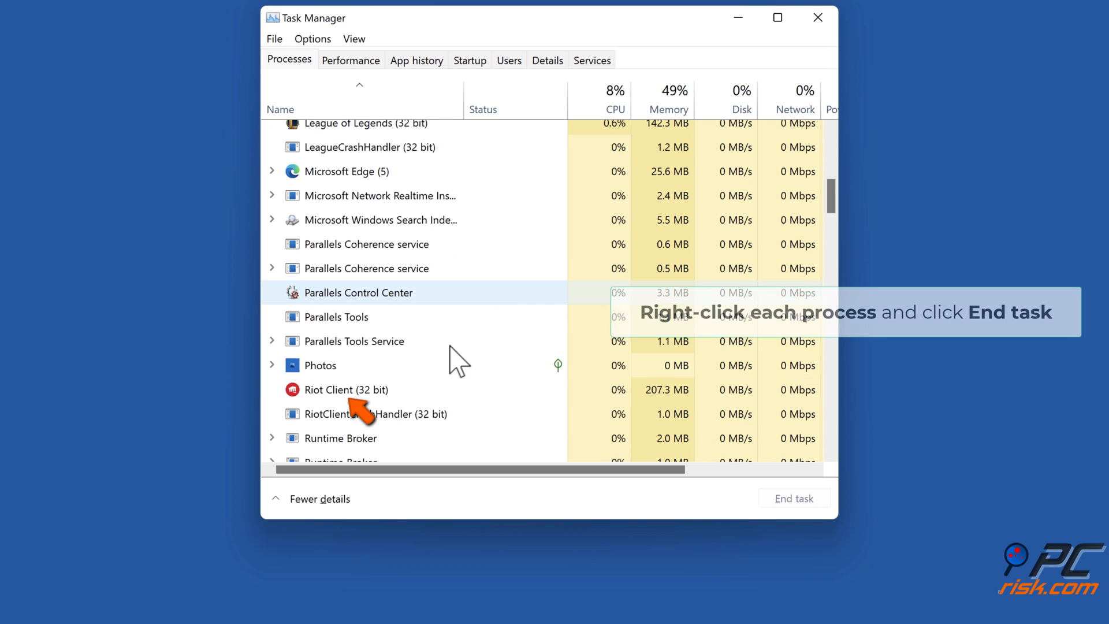
right_click(347, 390)
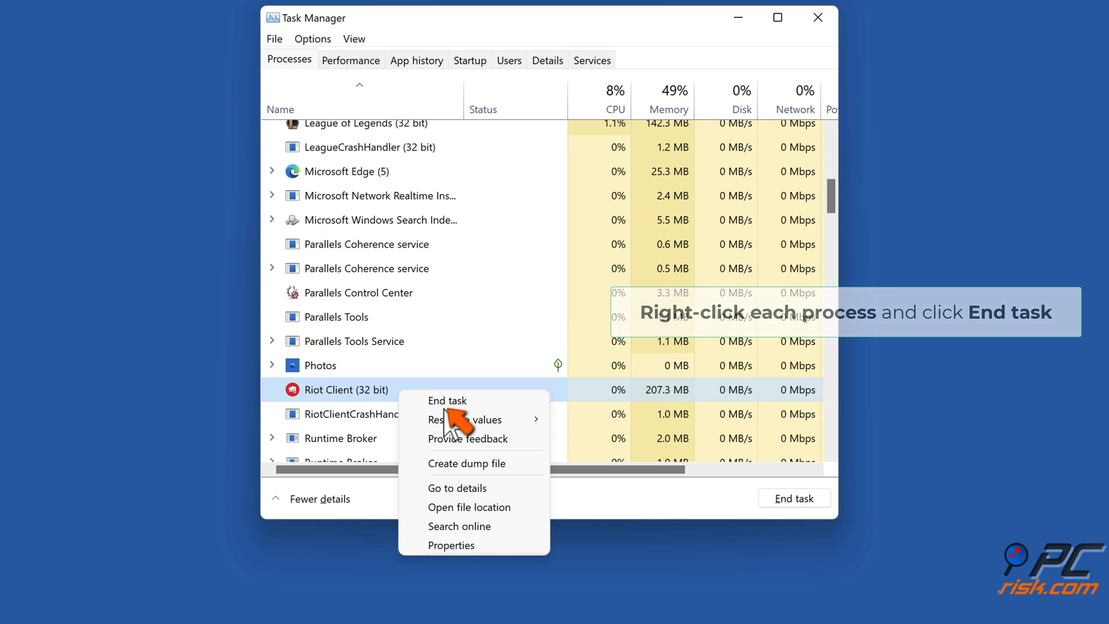
click(447, 399)
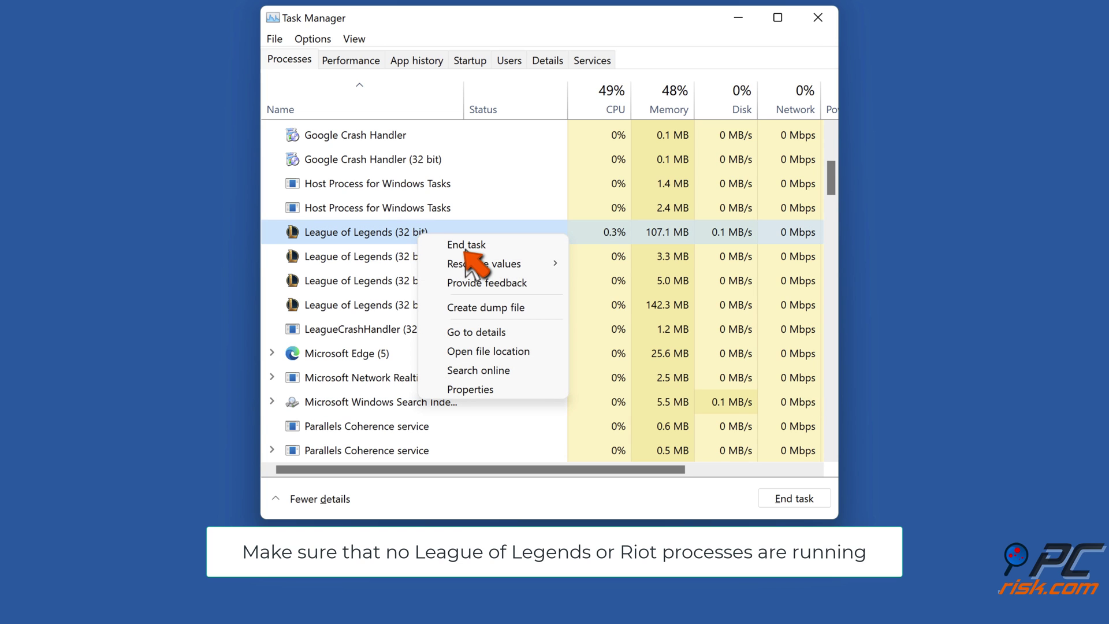
click(467, 245)
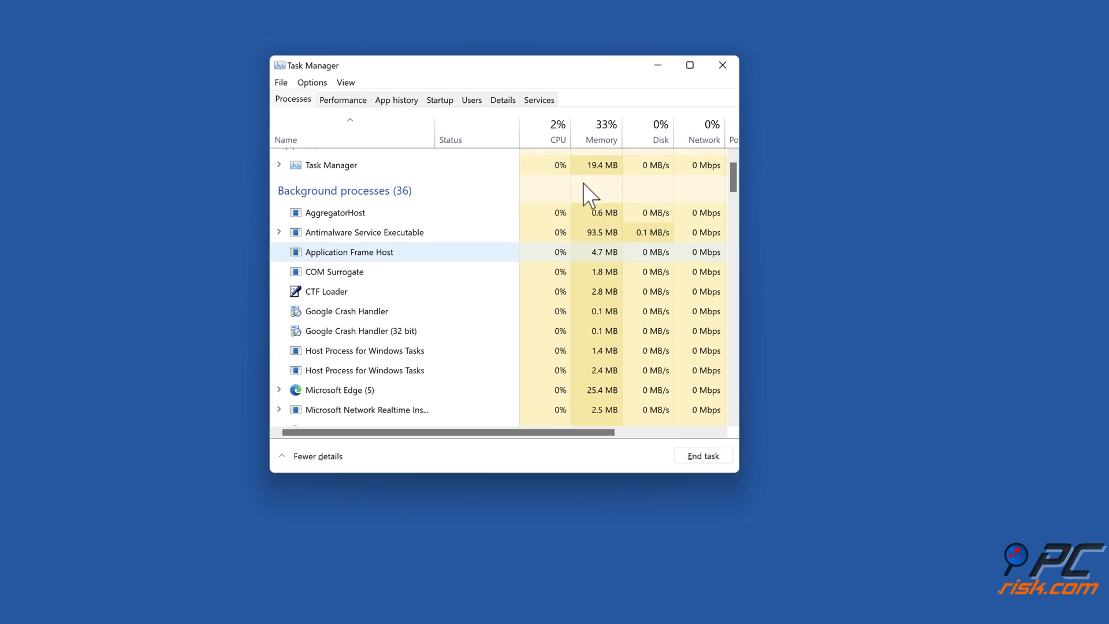
click(722, 64)
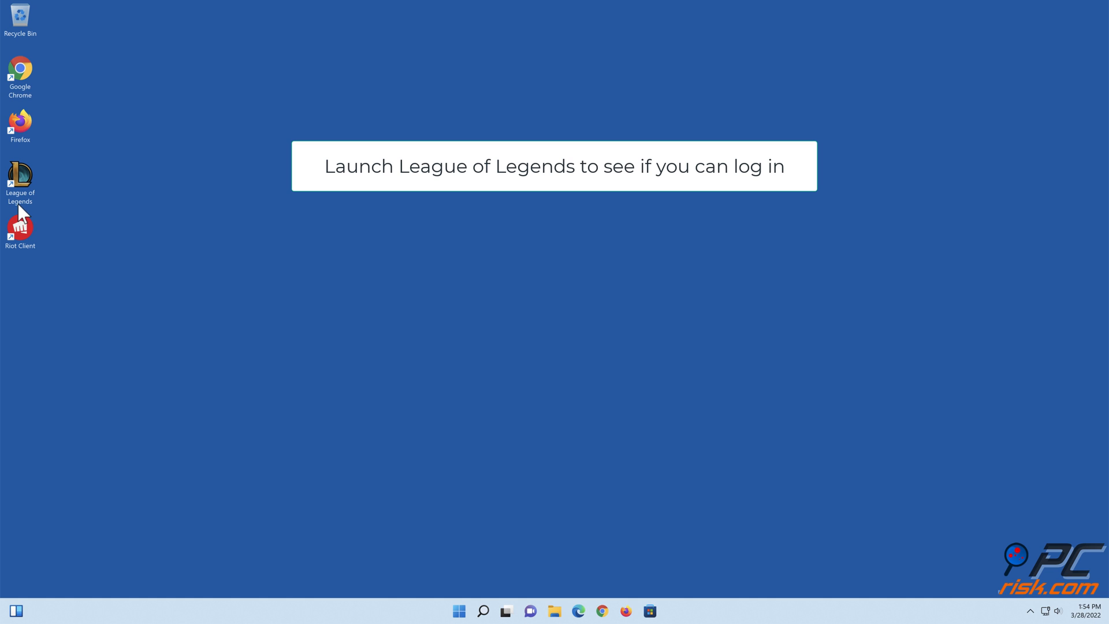
double_click(20, 176)
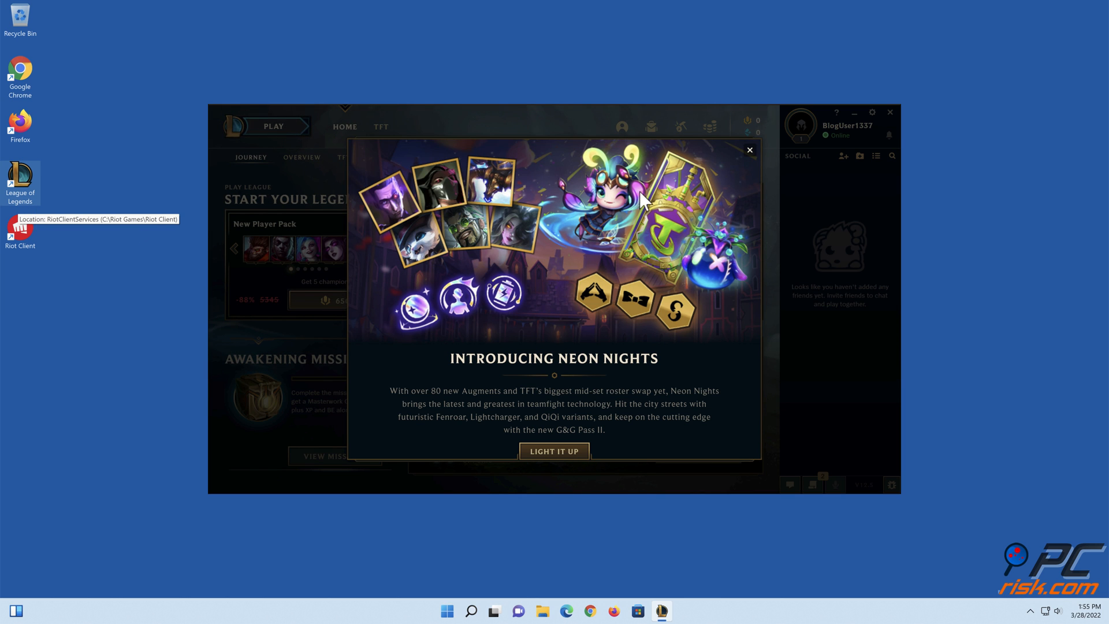
click(750, 149)
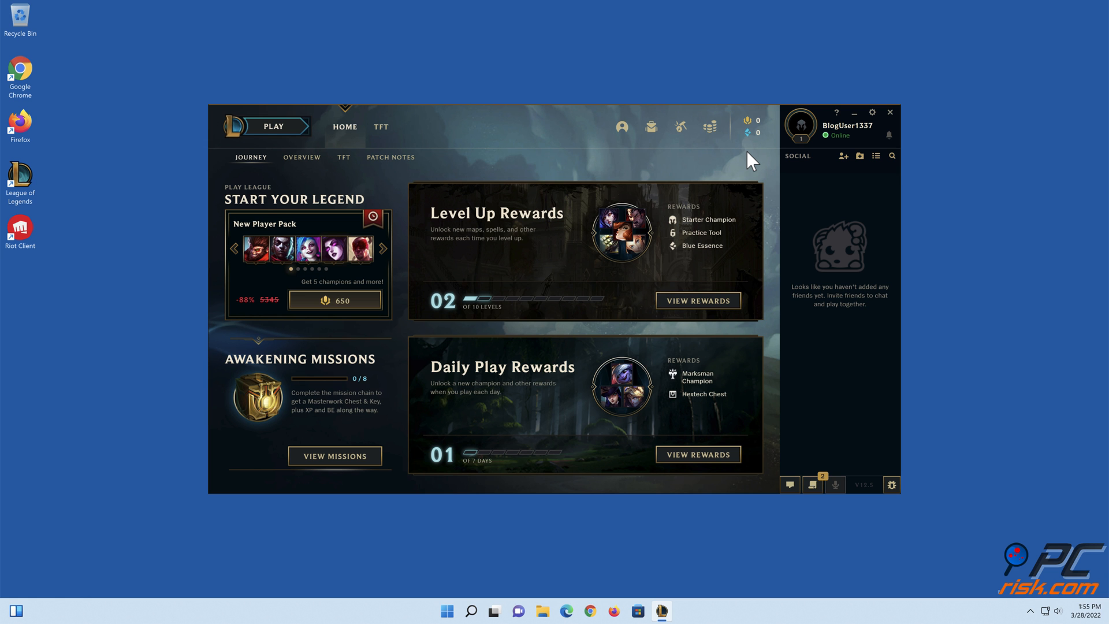
click(889, 112)
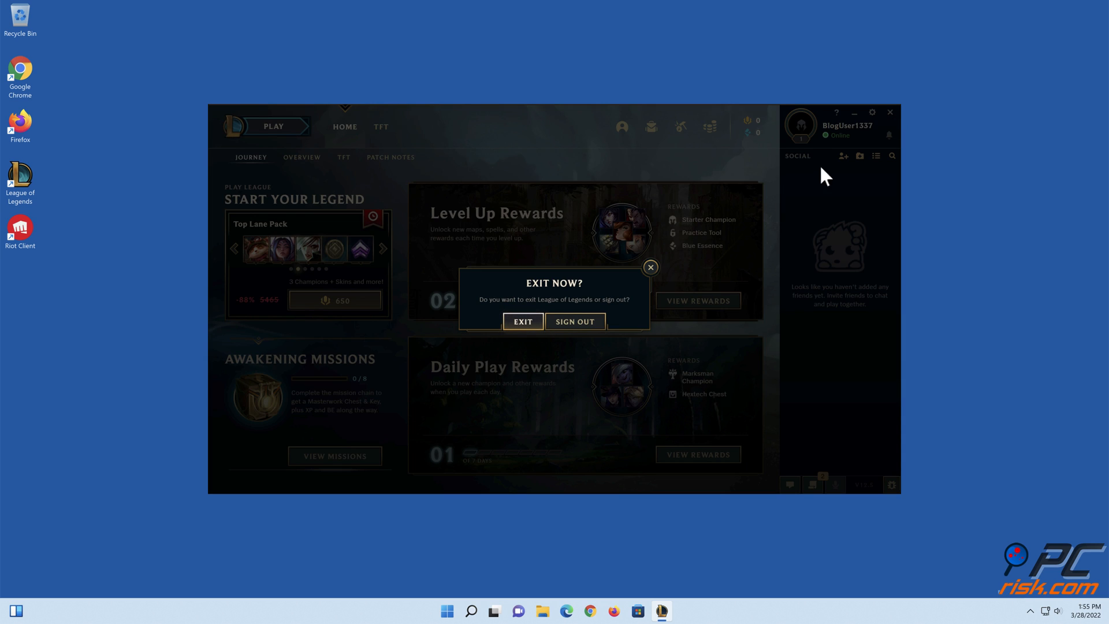
click(522, 321)
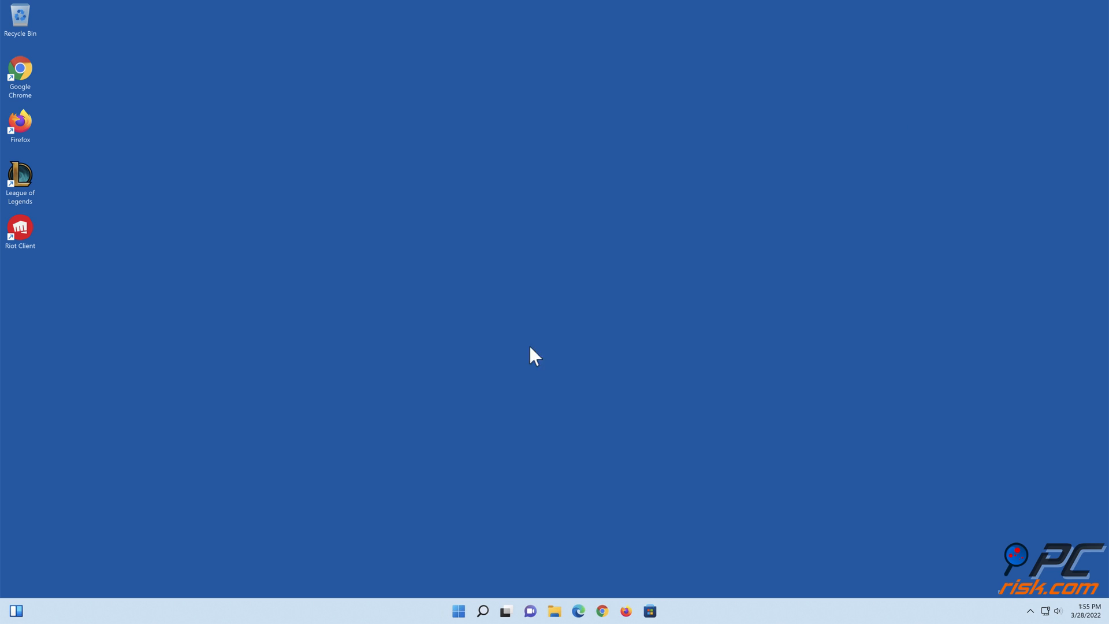
mouse_move(549, 543)
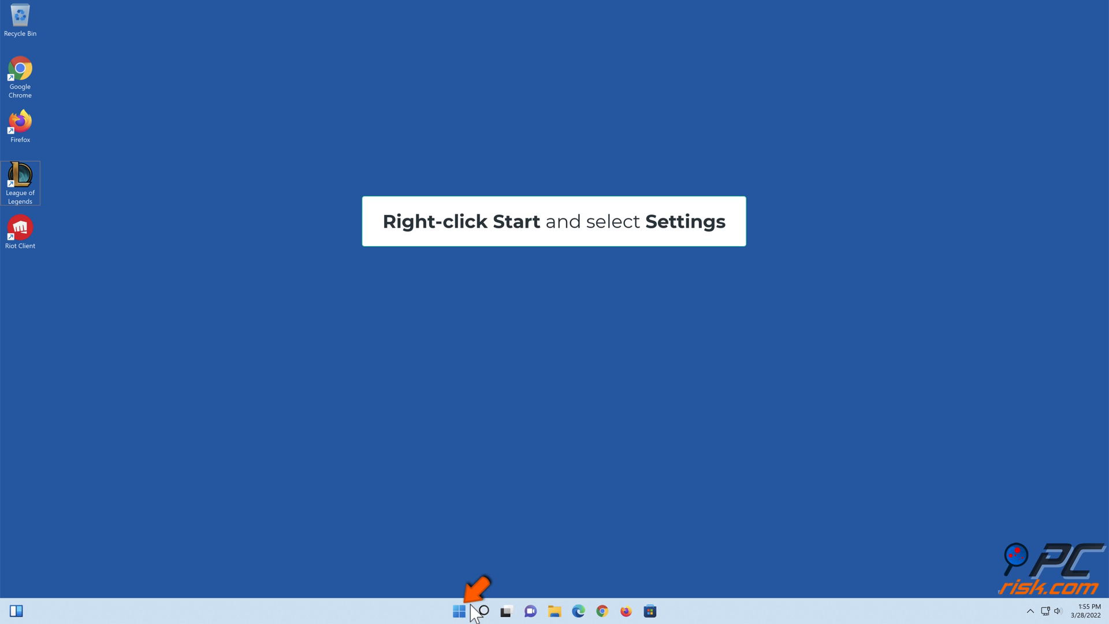
Step: Open Windows Settings from the Start button's quick menu
right_click(444, 607)
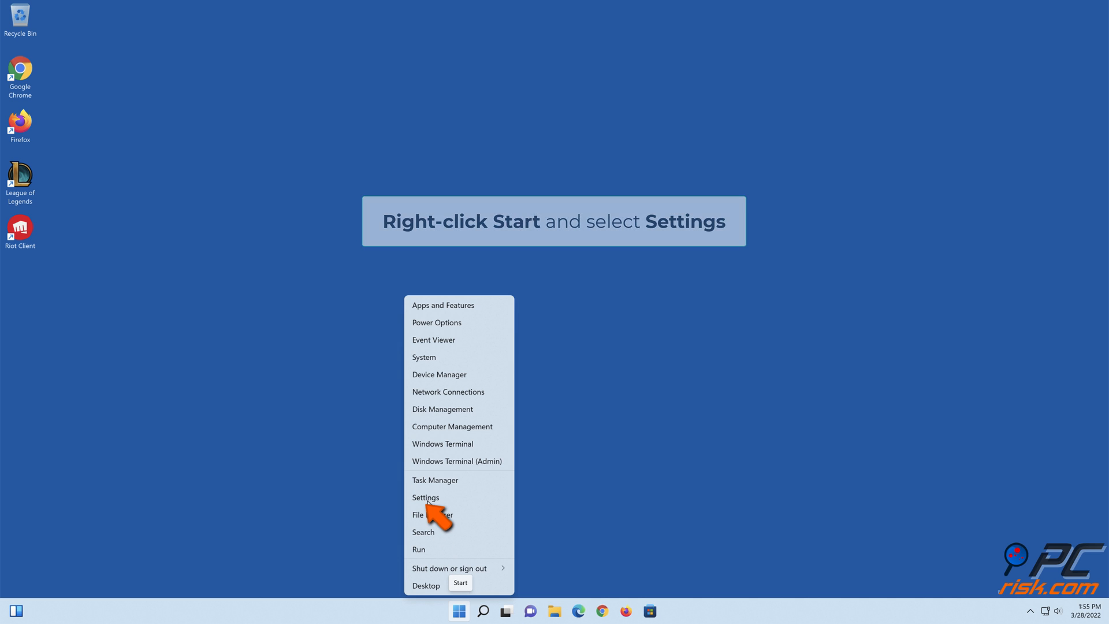
click(425, 497)
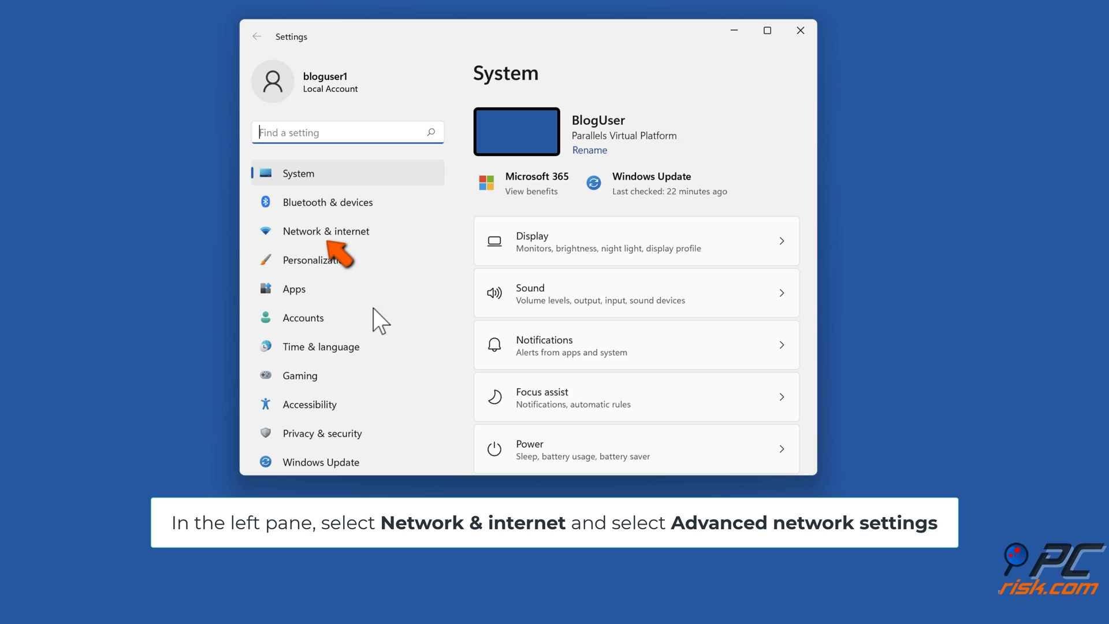
Step: Run a network reset from Network & internet, dismiss the sign-out warning and close Settings
click(326, 231)
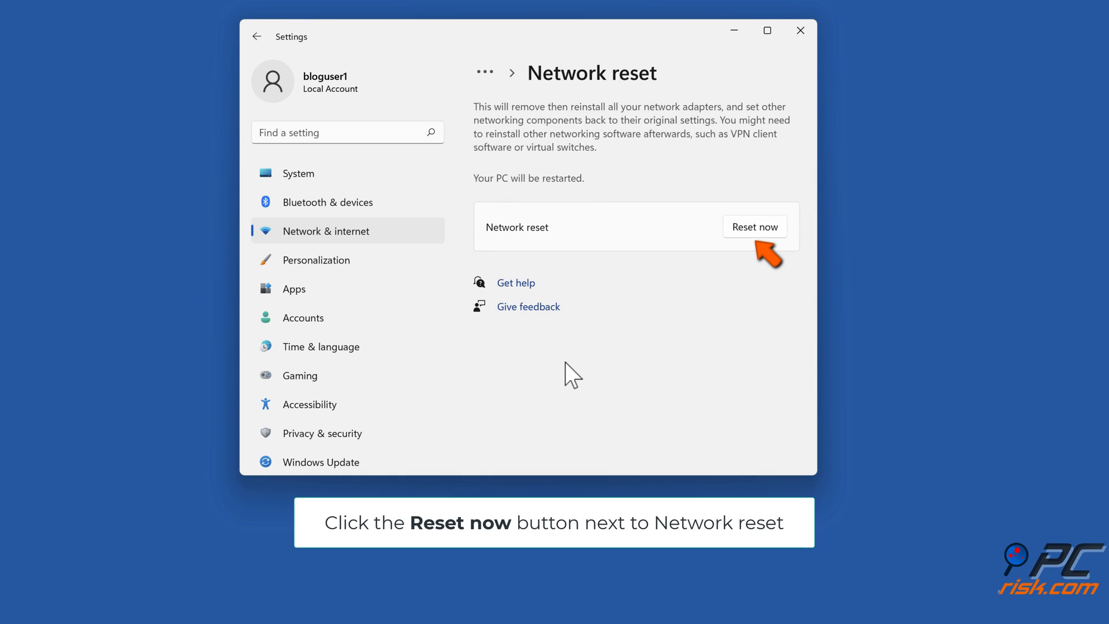
mouse_move(748, 238)
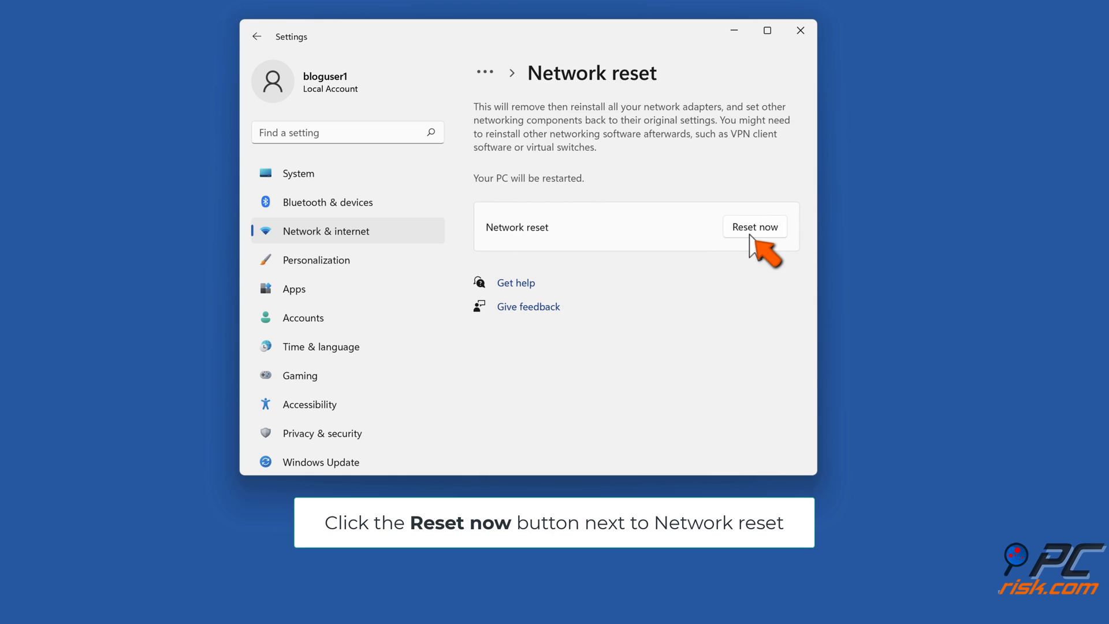
click(755, 226)
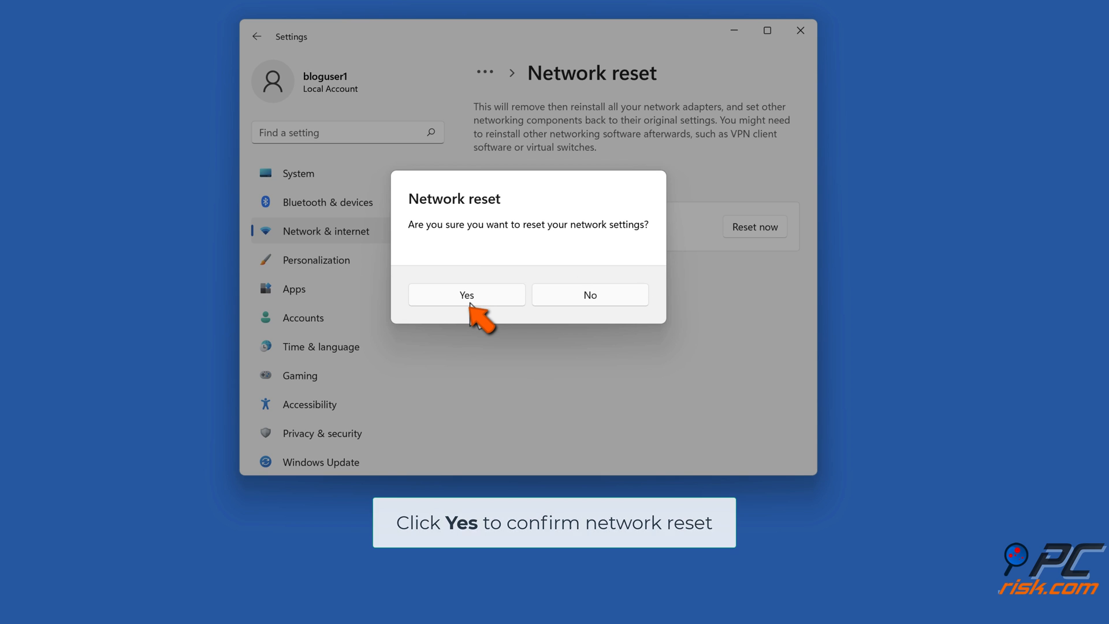
click(467, 295)
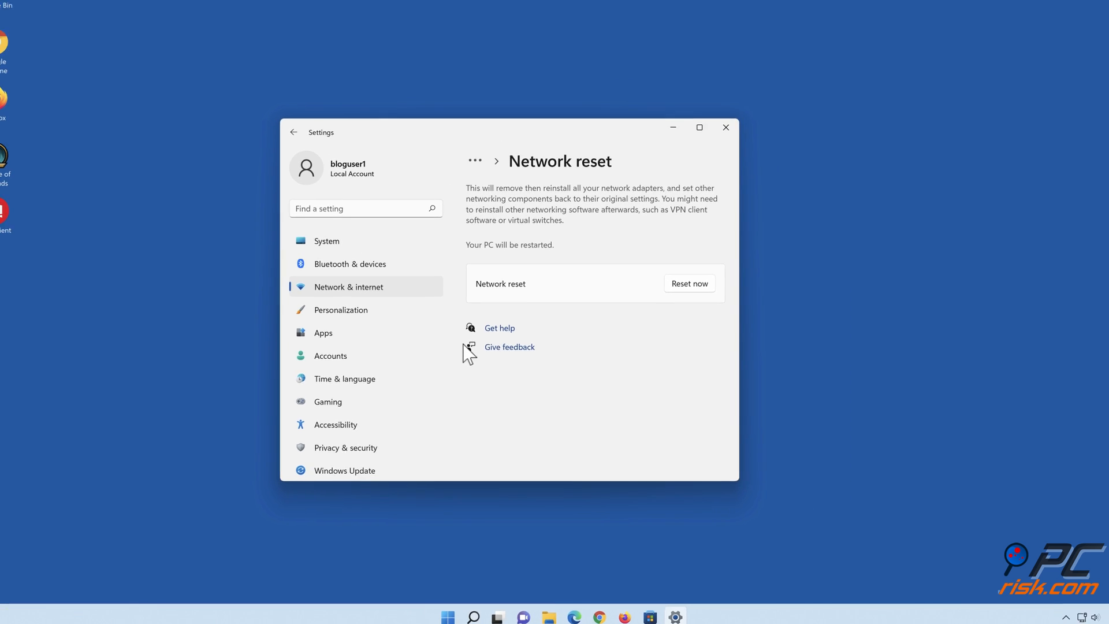
click(690, 284)
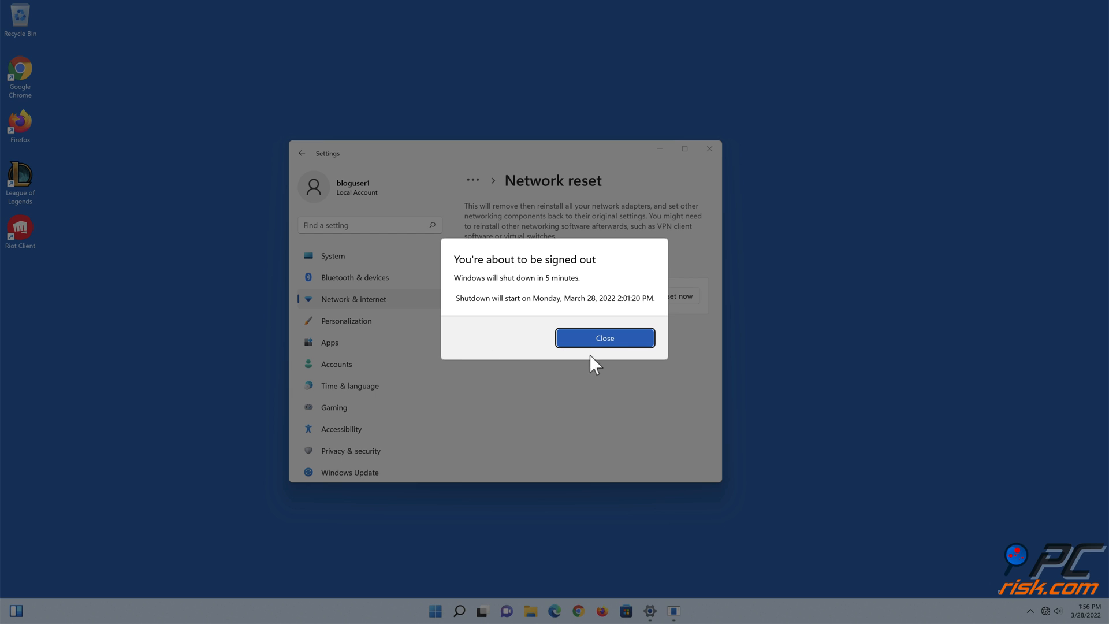
click(605, 338)
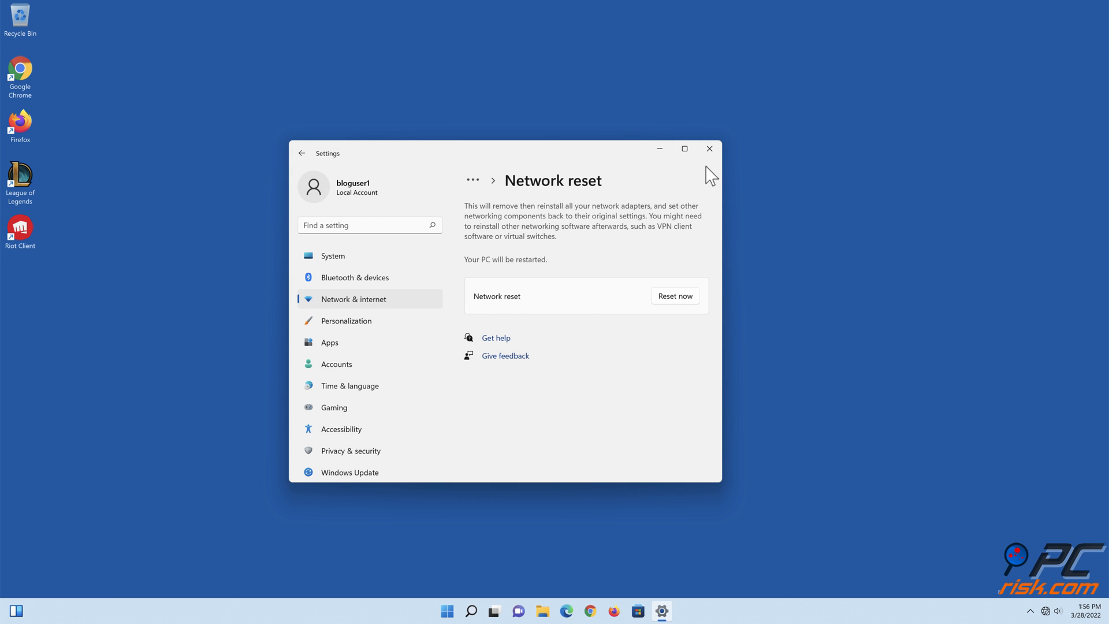
click(675, 296)
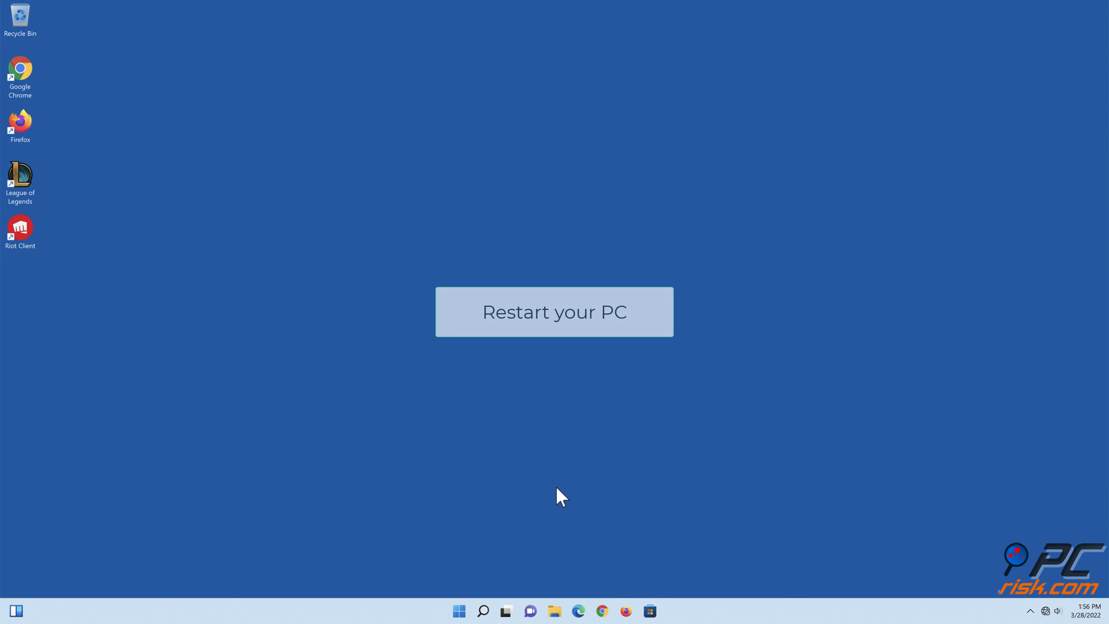
Step: Restart the PC and bring up the Run dialog with Win+R
click(555, 312)
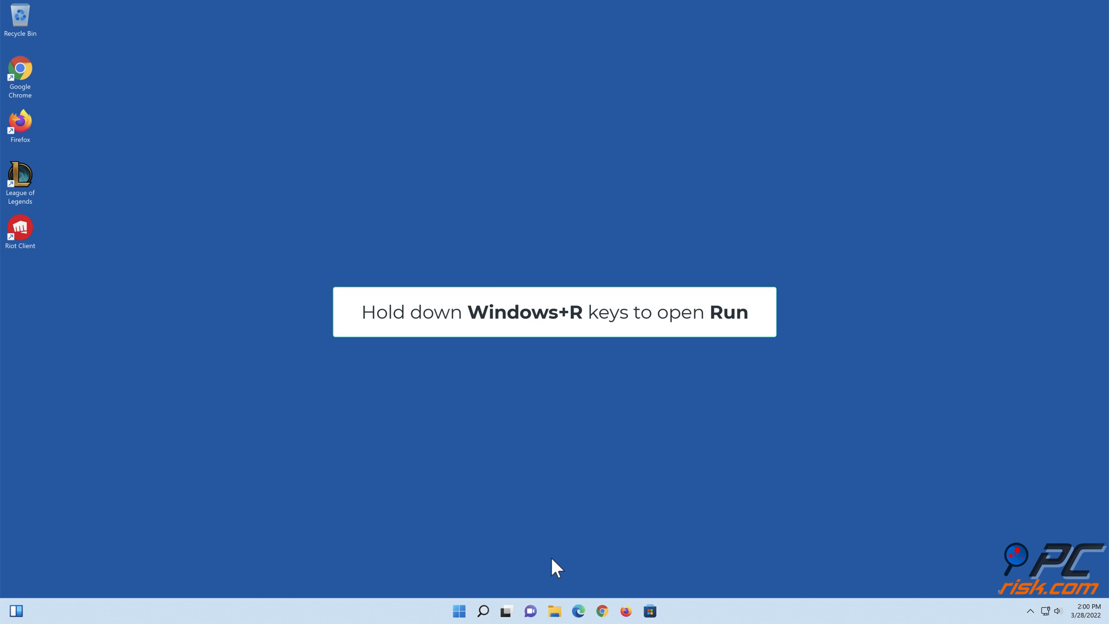
key(Win+r)
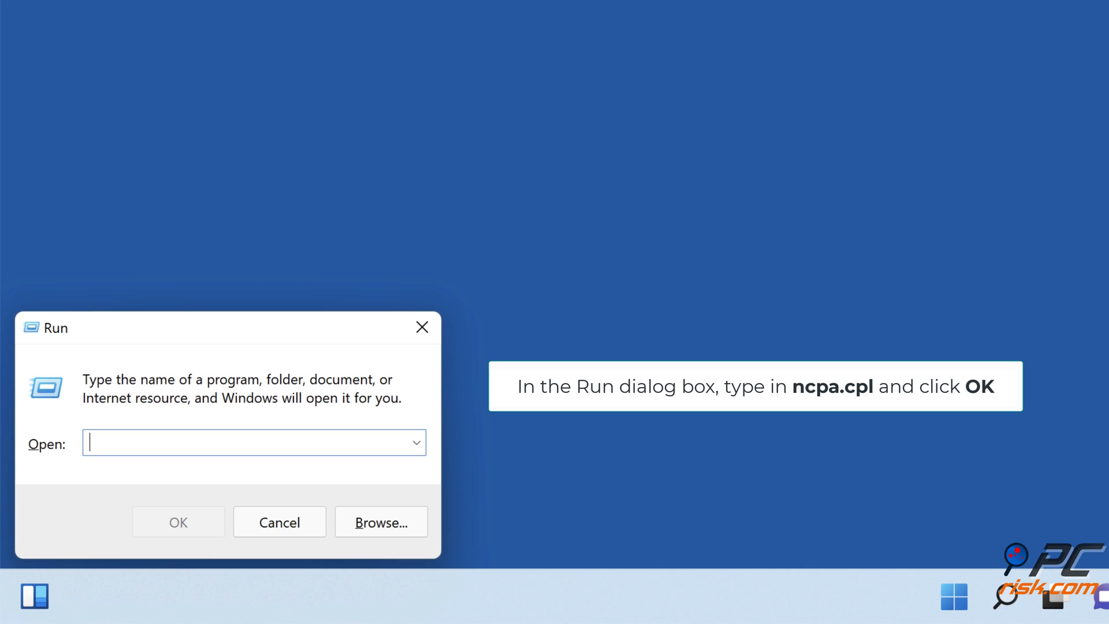
Step: Run ncpa.cpl to open Network Connections
text(ncpa)
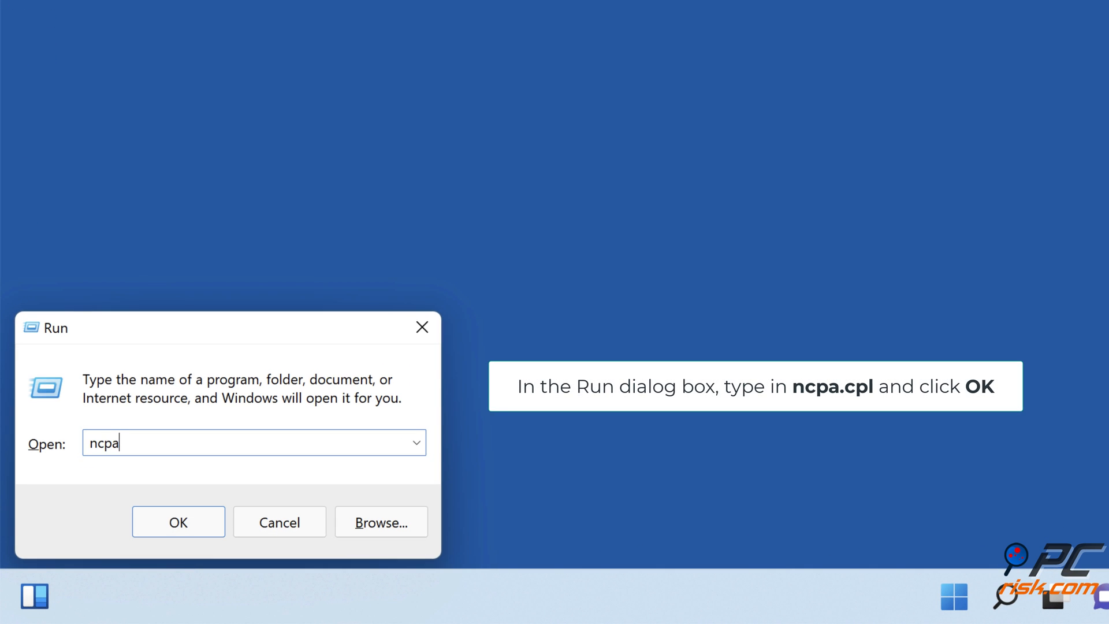
text(.cpl)
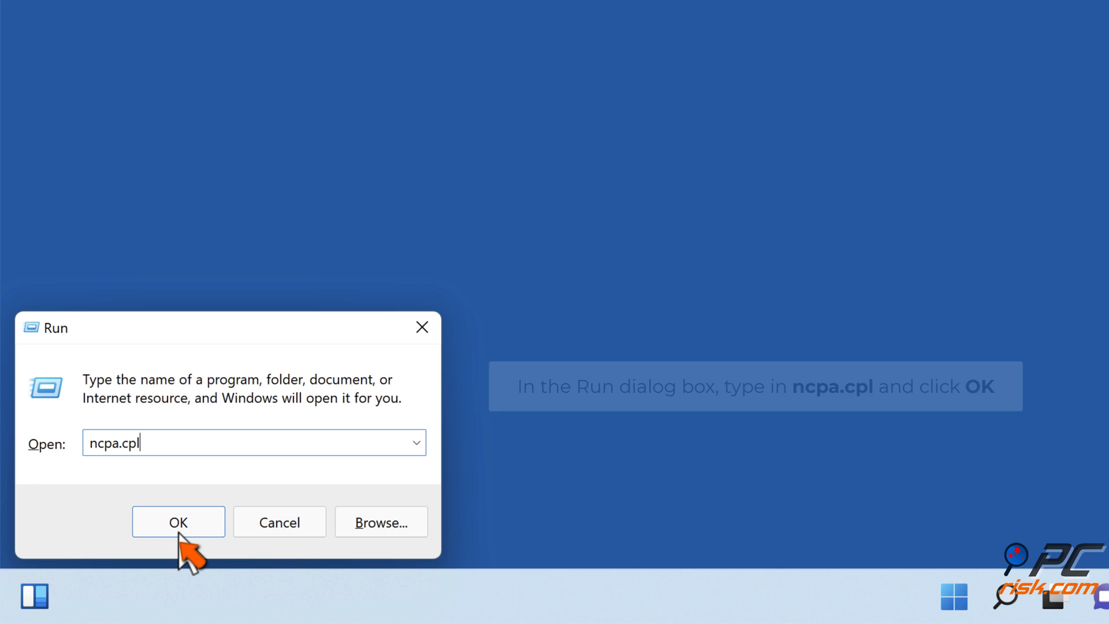
click(178, 521)
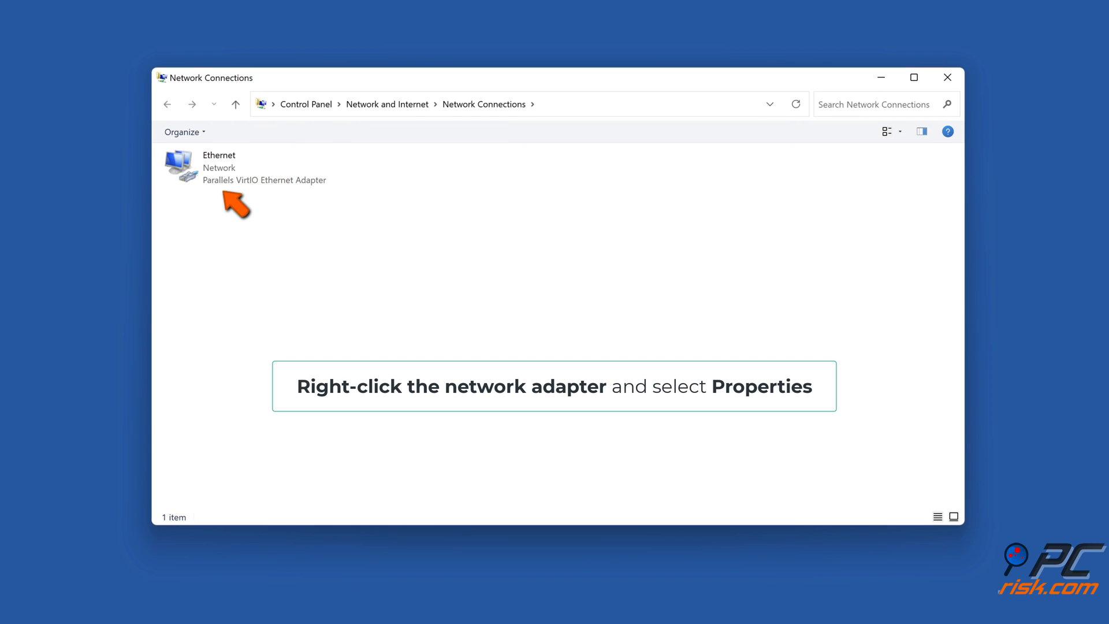
Step: Open the Ethernet adapter's Internet Protocol Version 4 (TCP/IPv4) properties
right_click(220, 168)
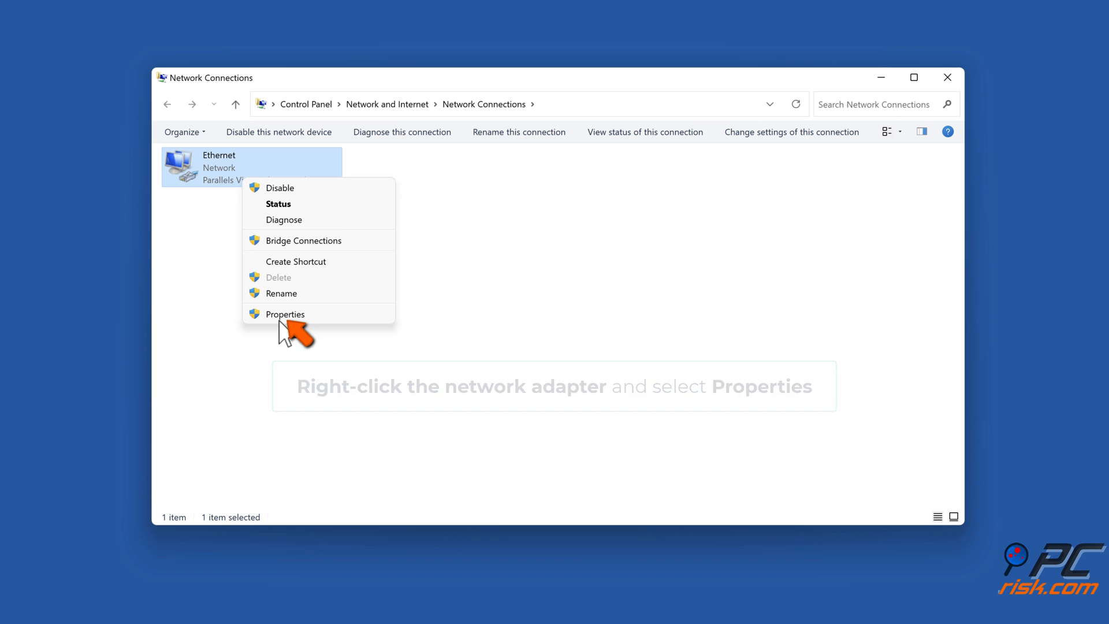
click(284, 314)
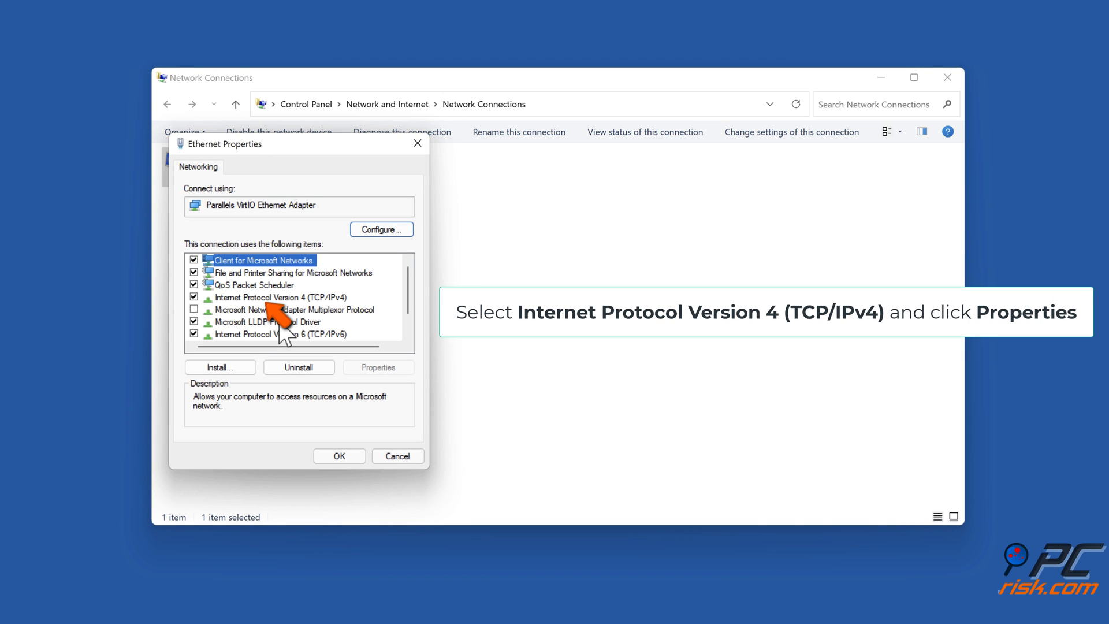
click(278, 297)
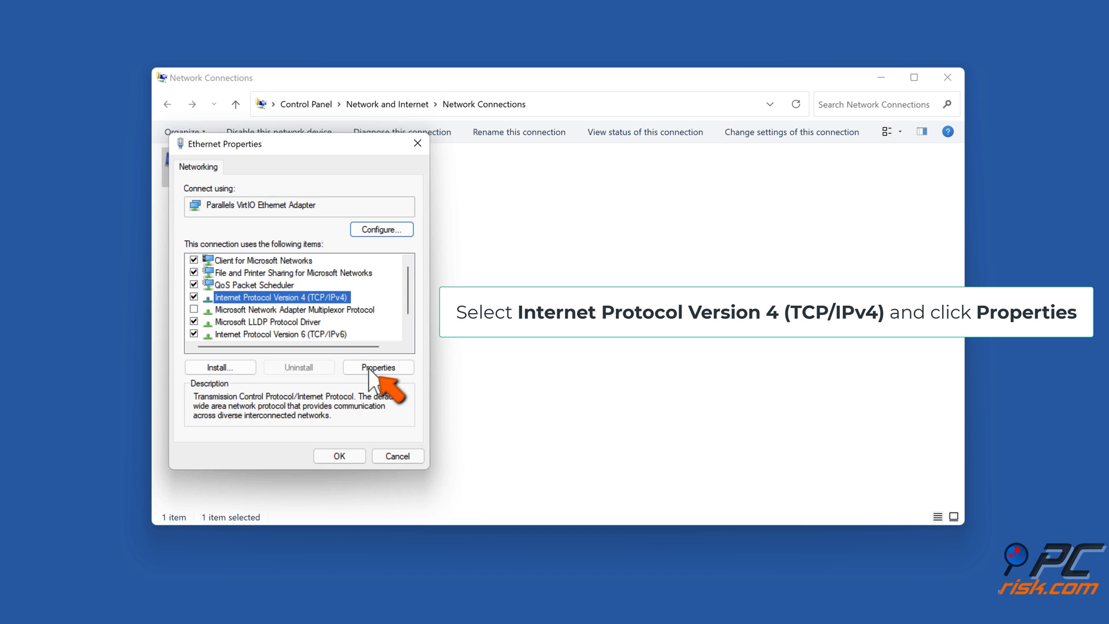
click(379, 368)
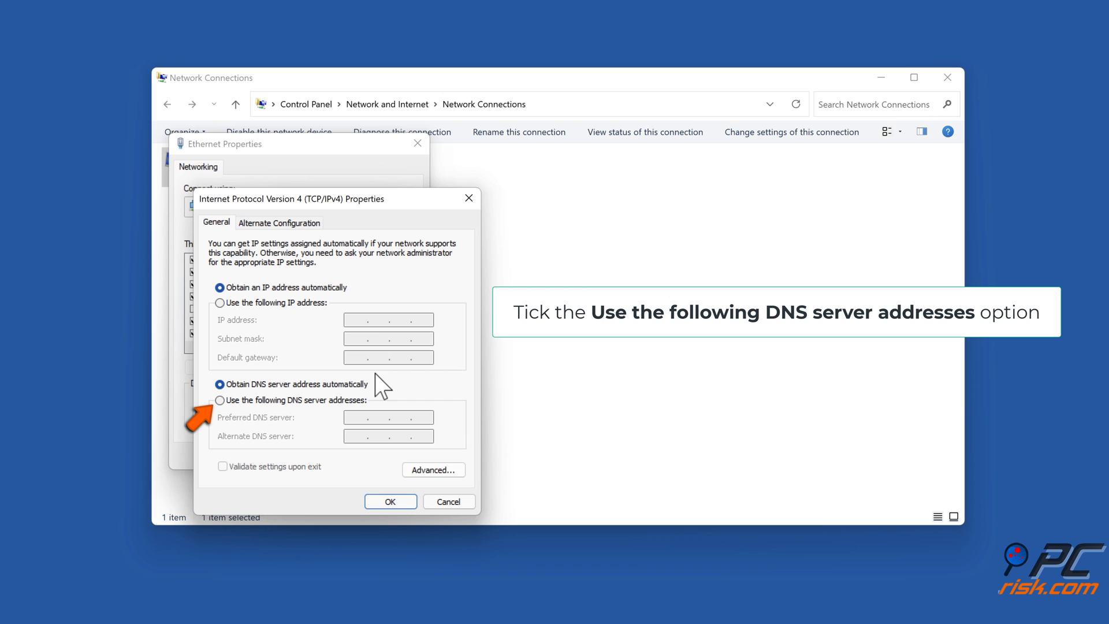
Step: Set manual DNS servers 1.1.1.1 and 1.0.0.1, save and close the adapter properties
click(220, 400)
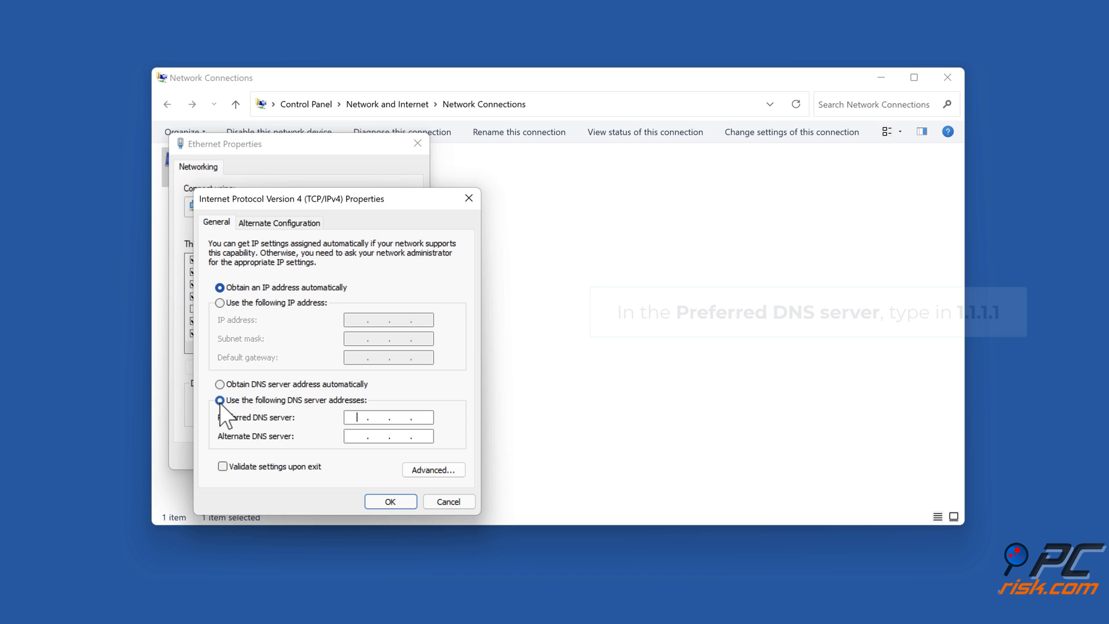
text(1)
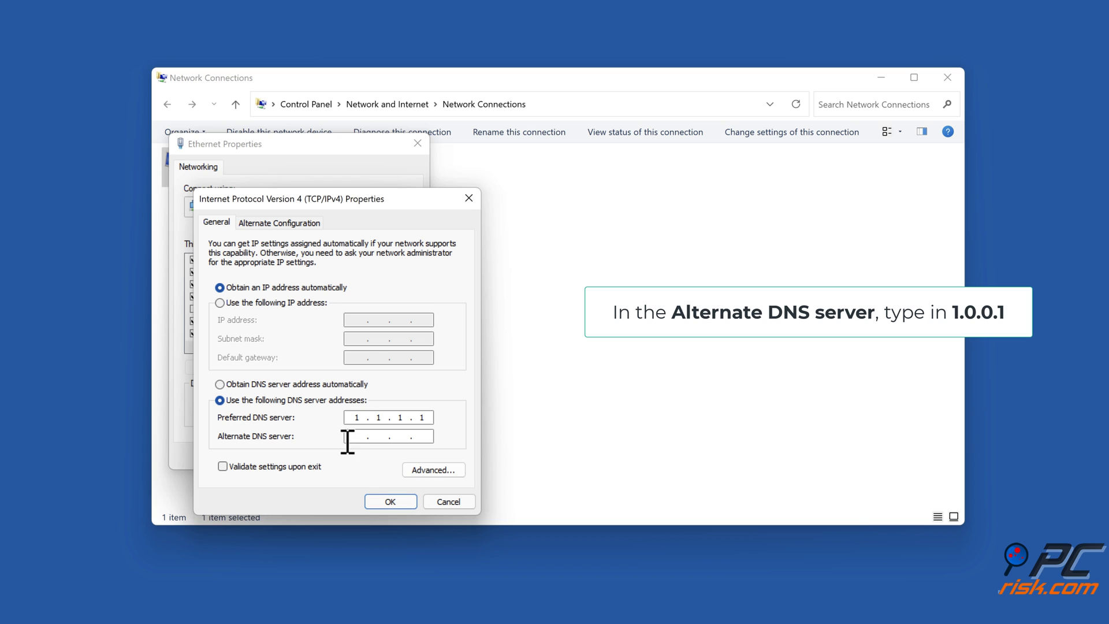
text(1.0.0.1)
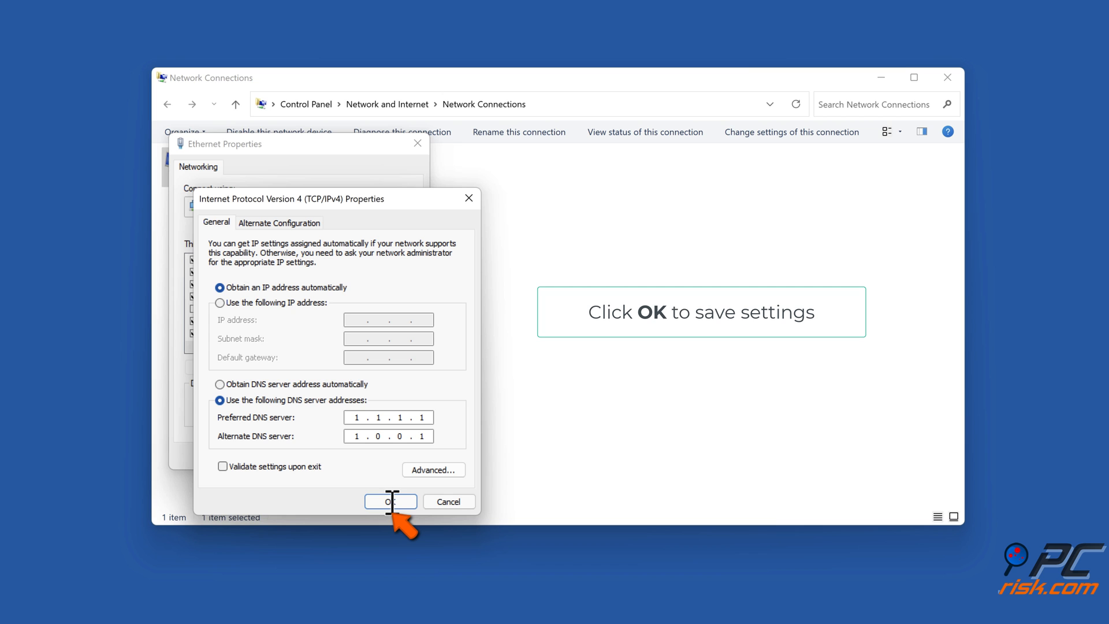
click(391, 502)
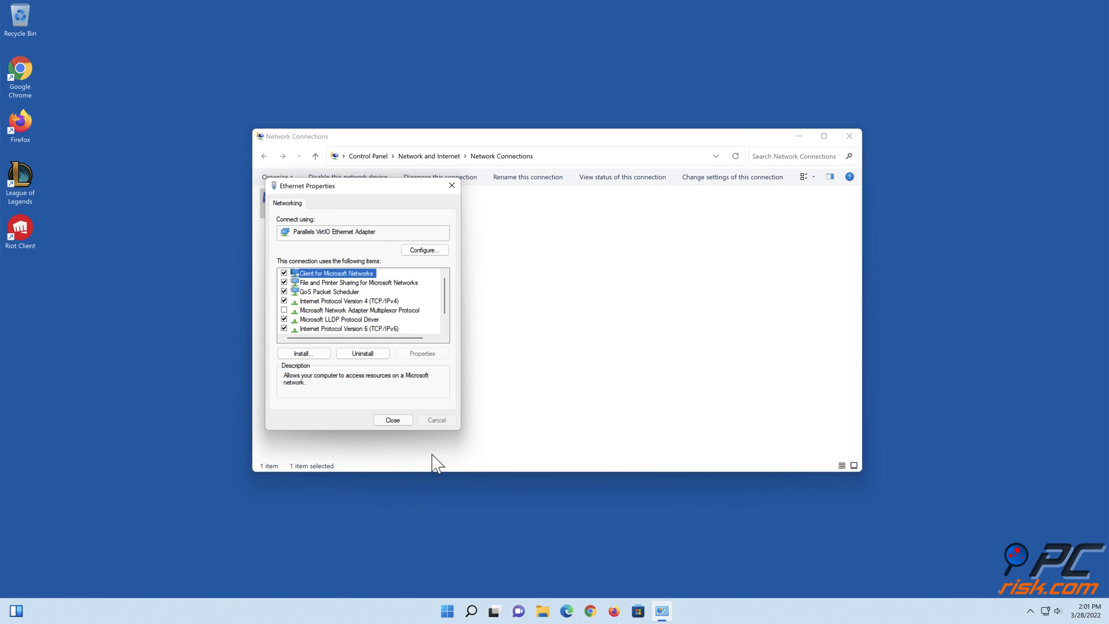
click(393, 420)
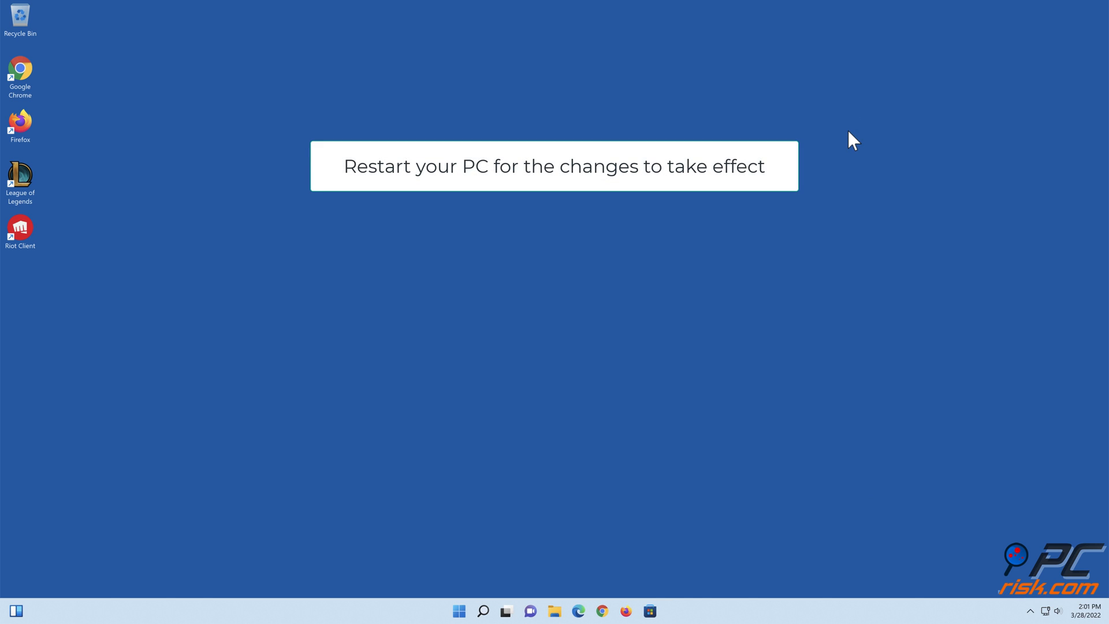
mouse_move(458, 617)
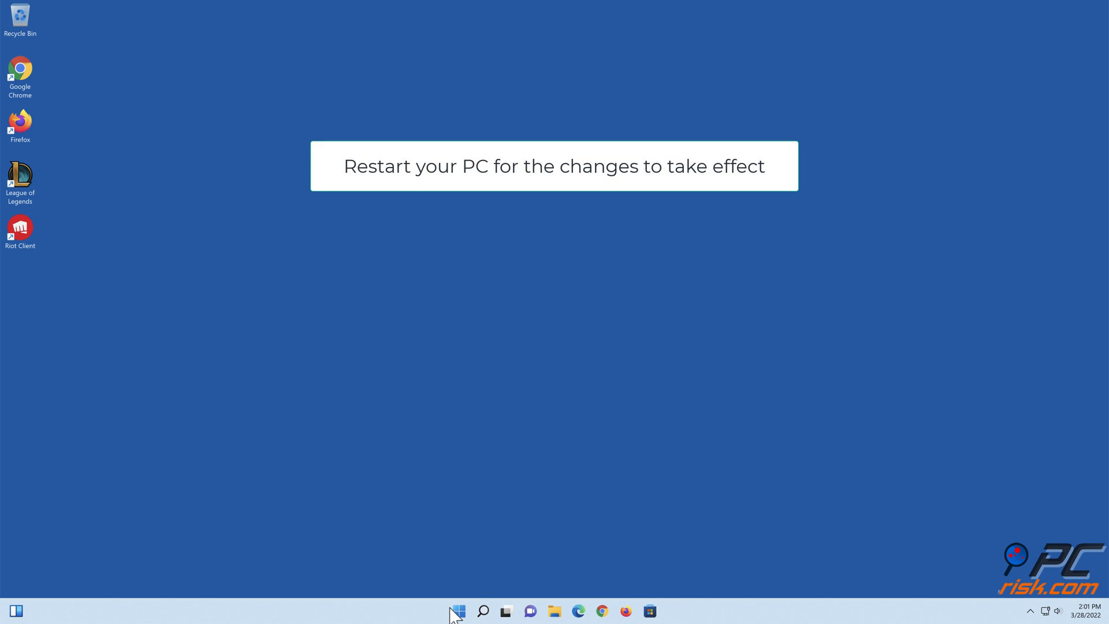
Step: Restart the PC from the Start menu's power options
click(456, 610)
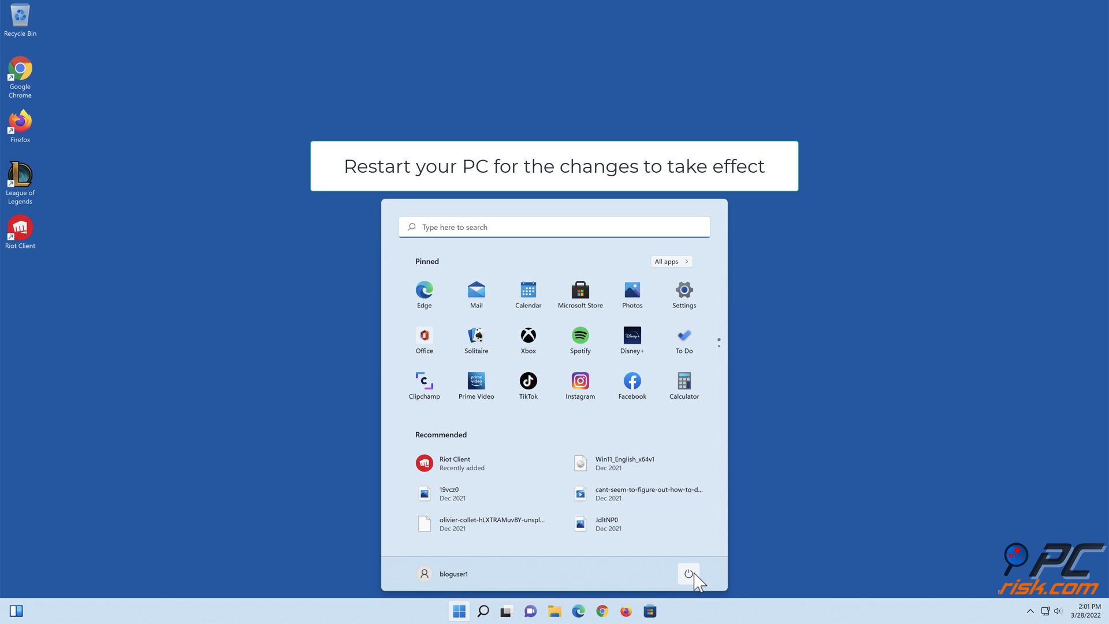
click(689, 574)
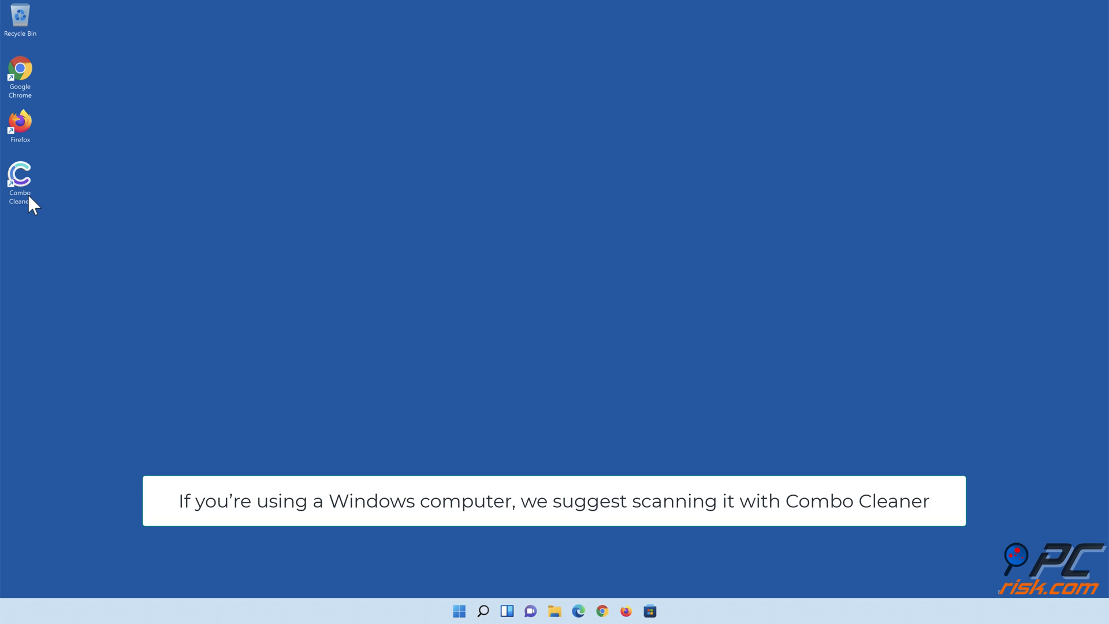
Step: Launch Combo Cleaner, run a quick scan and move the 323 detected threats to quarantine
double_click(21, 175)
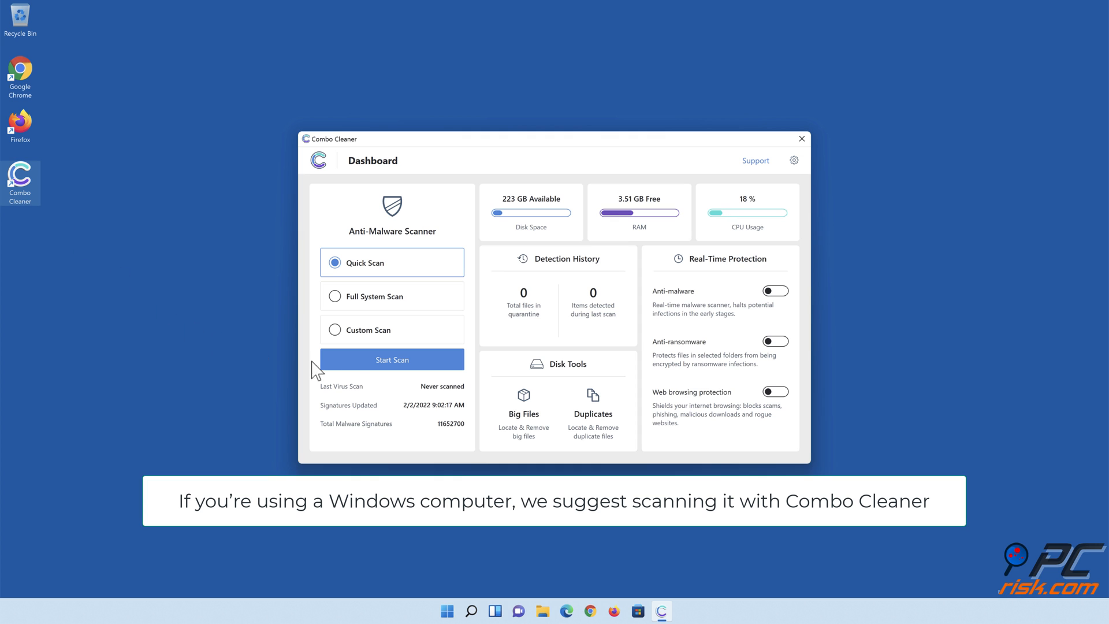
click(391, 359)
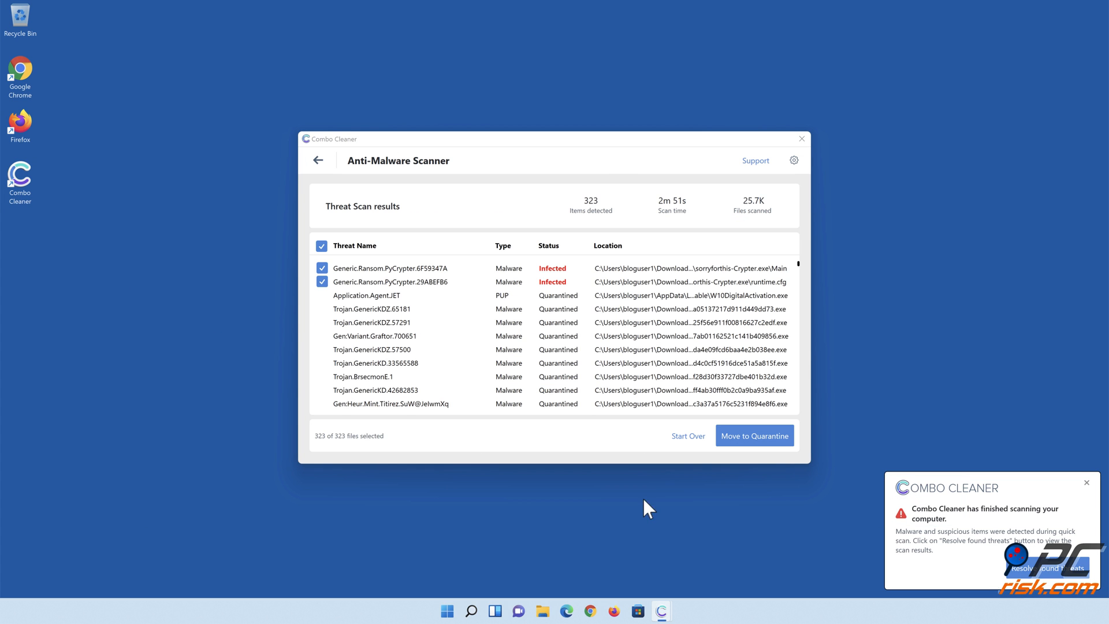
click(755, 435)
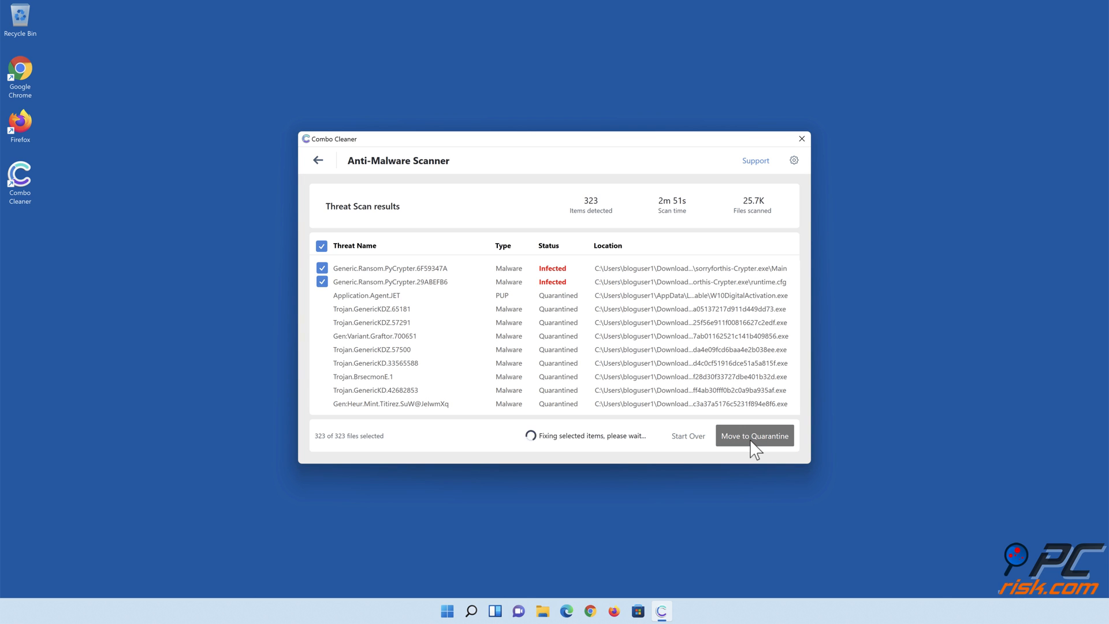
click(756, 435)
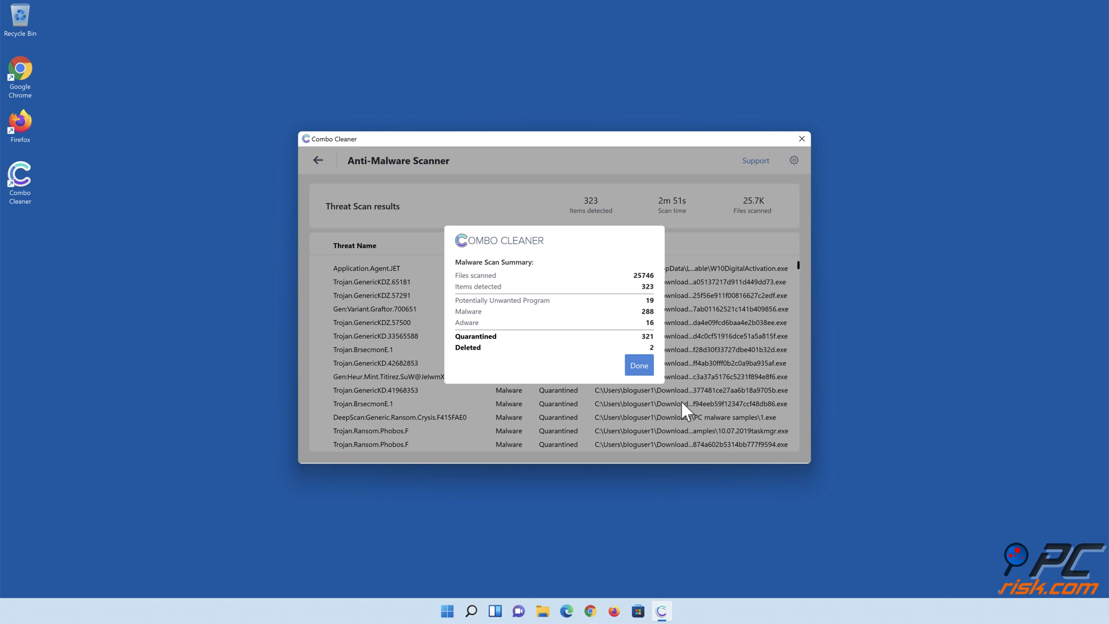
click(639, 365)
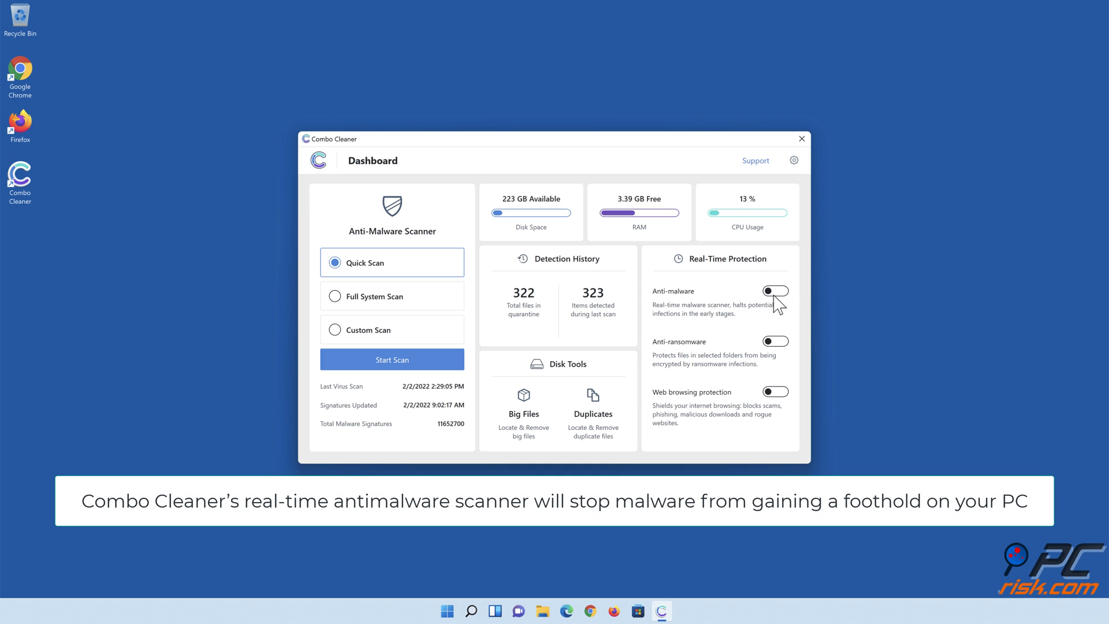
Step: Switch on anti-malware and add the Documents folder to anti-ransomware protection
click(776, 291)
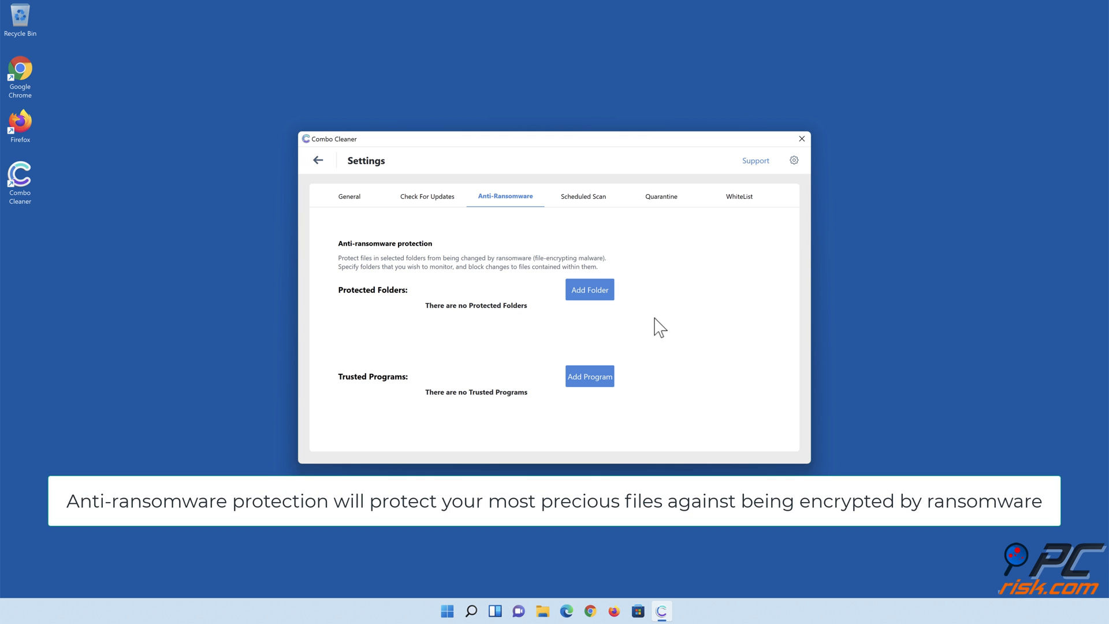
click(589, 289)
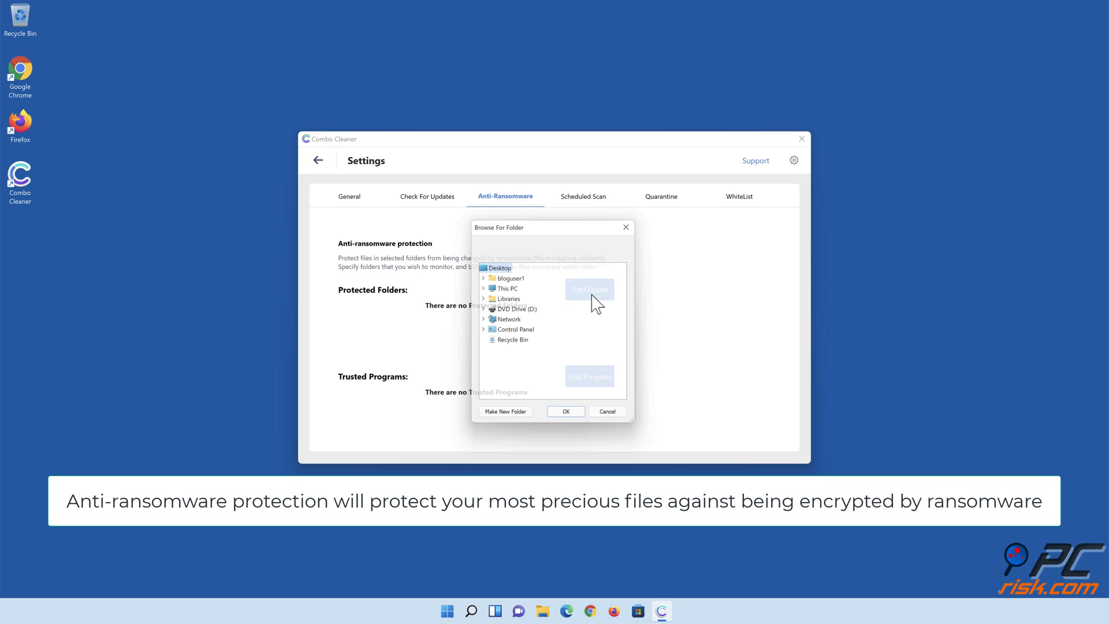
click(483, 298)
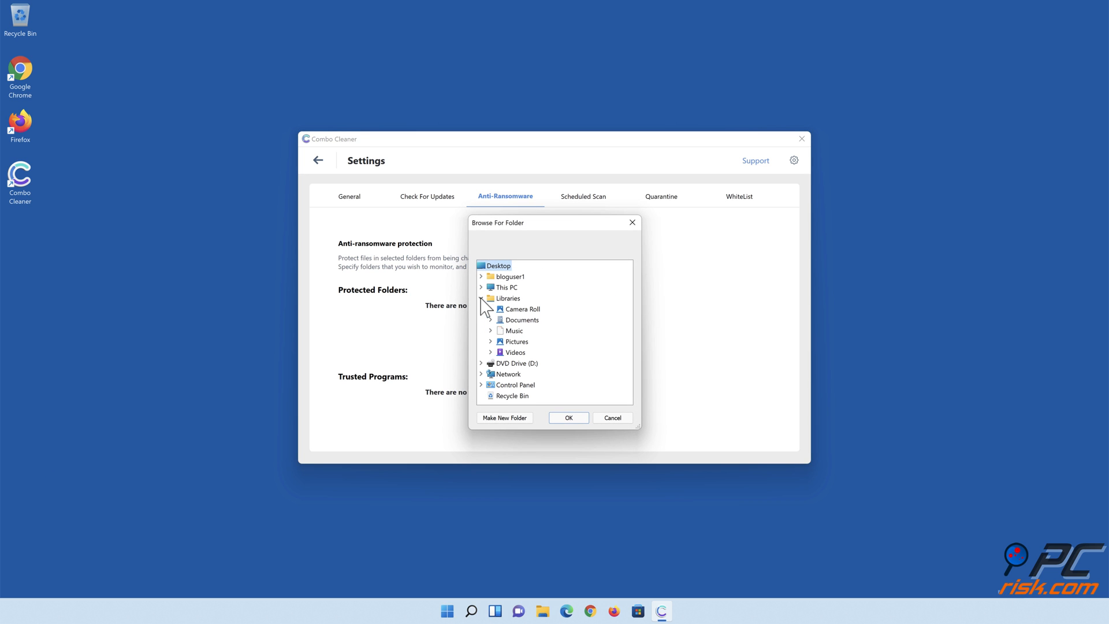
click(490, 319)
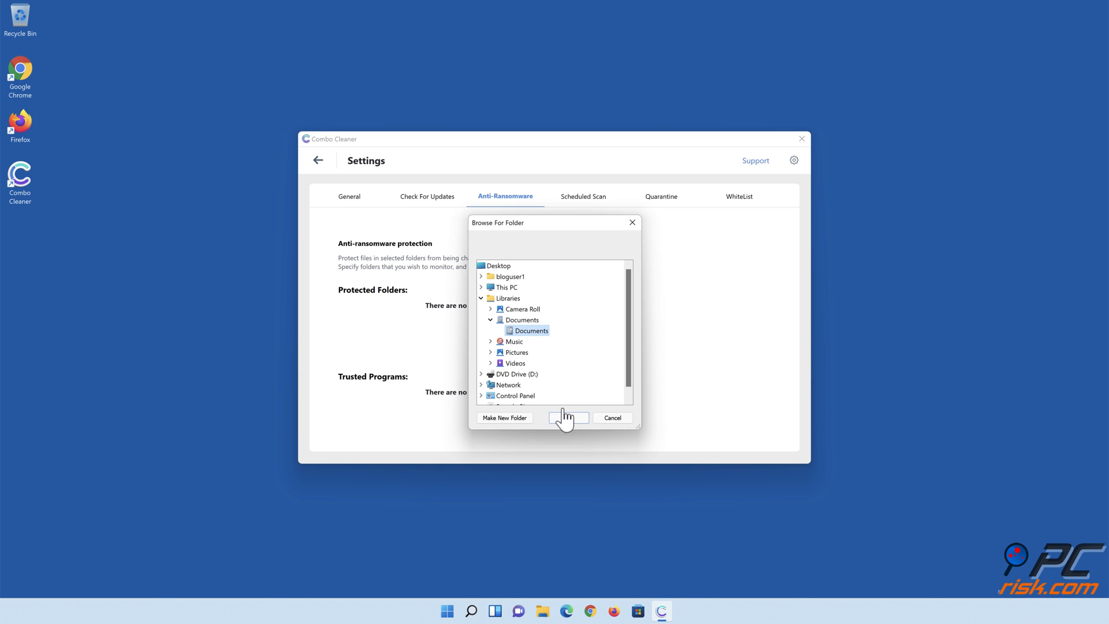
click(569, 418)
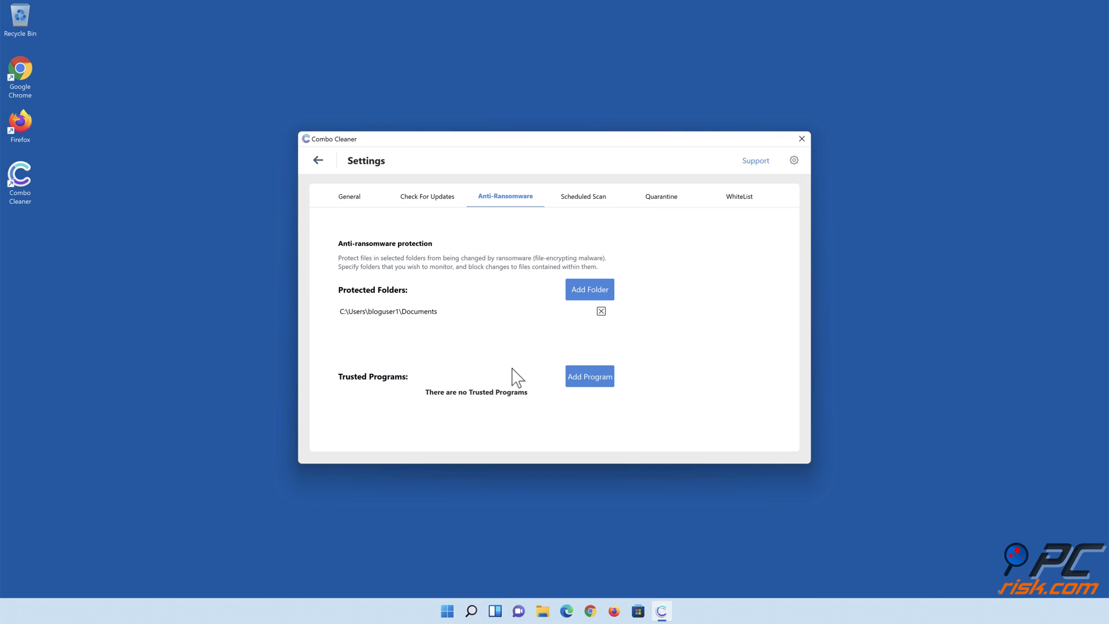
Step: Return to the dashboard and switch on web browsing protection
click(319, 160)
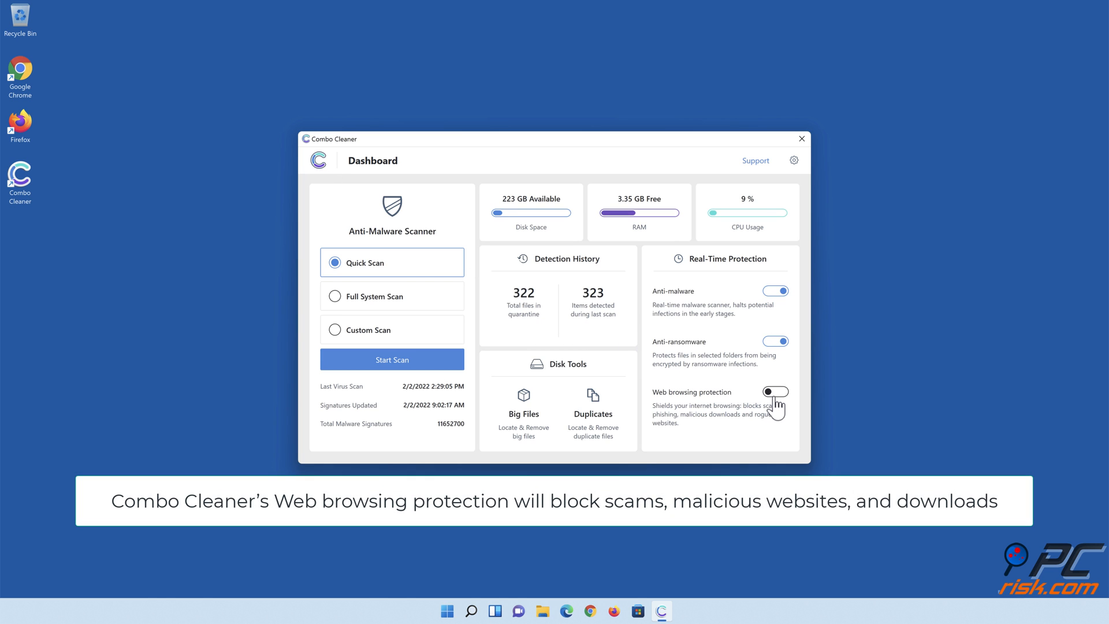
click(775, 391)
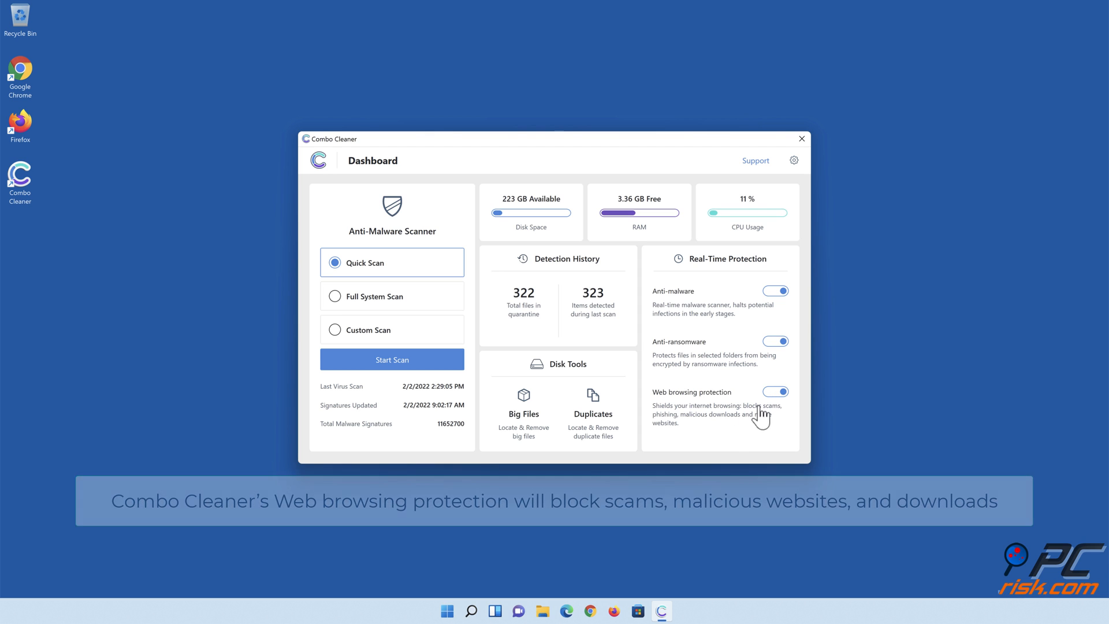